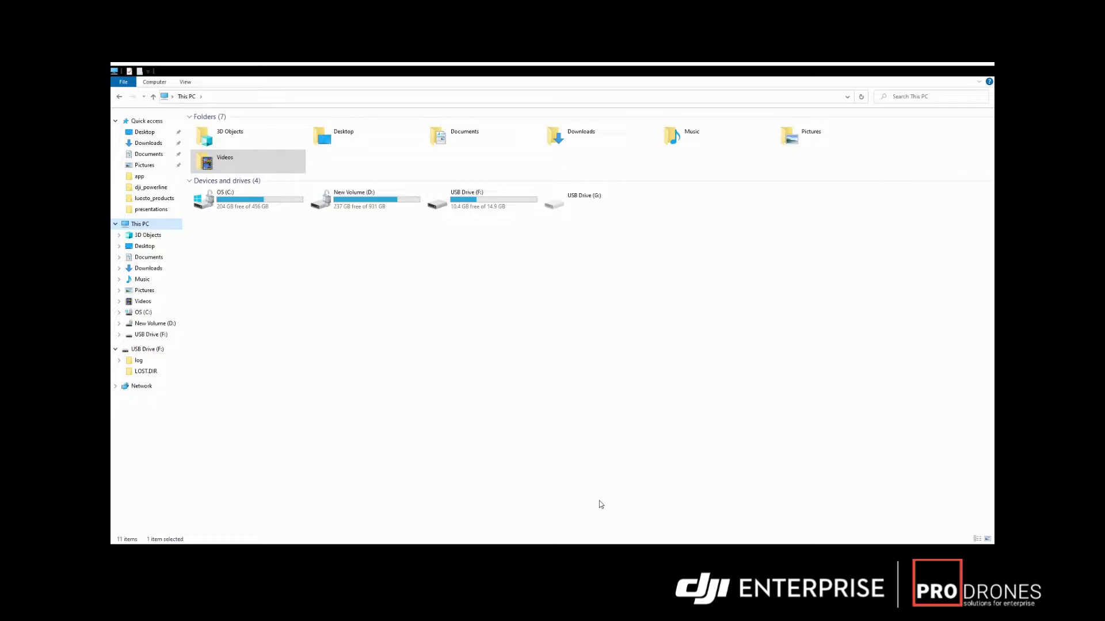
mouse_move(522, 268)
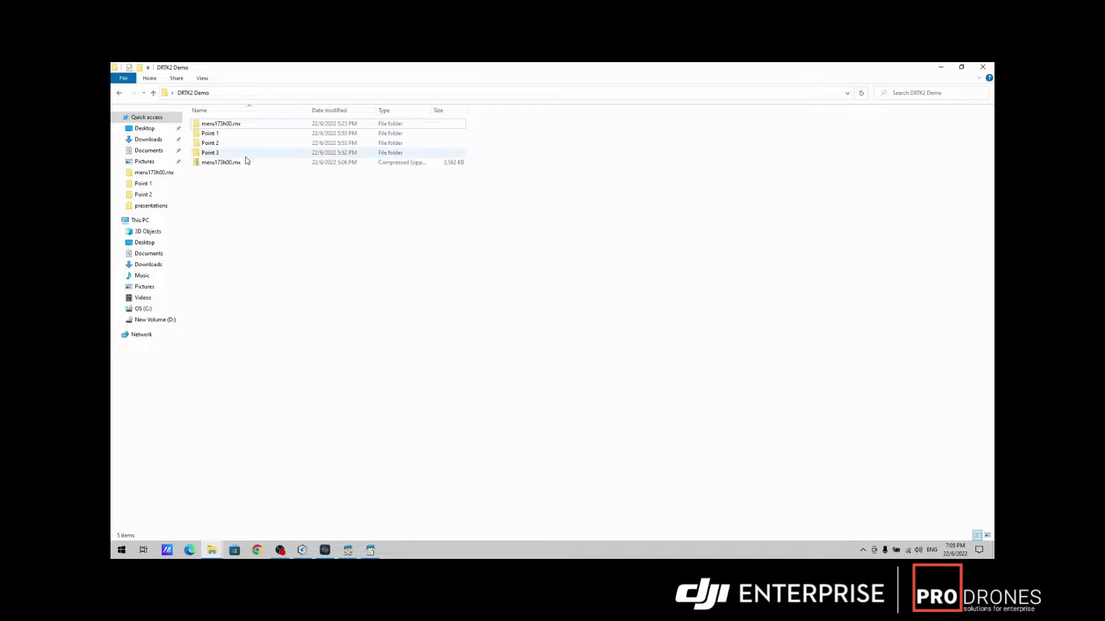
mouse_move(240, 134)
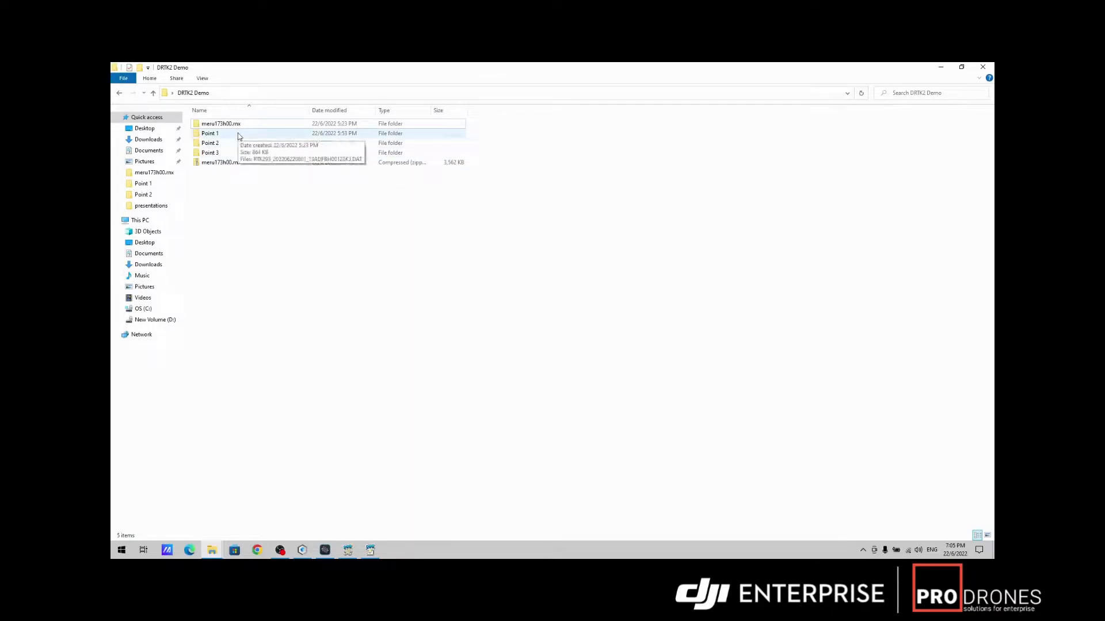
- Inspect the single RTK DAT file inside Point 1, then go back to the DRTK2 Demo listing
left_click(239, 134)
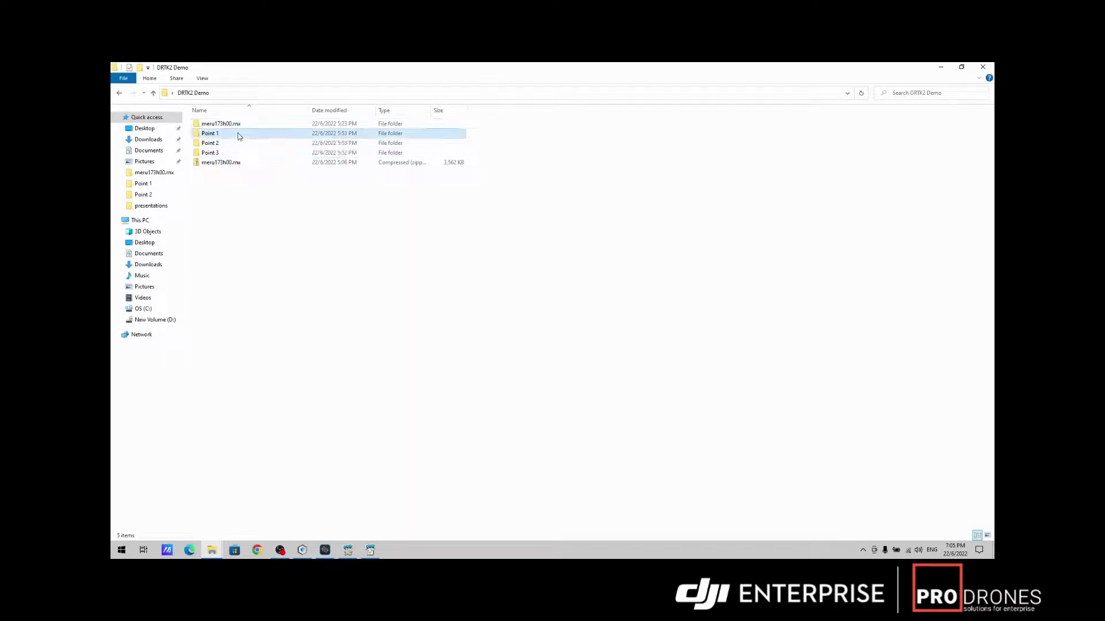
double_click(209, 134)
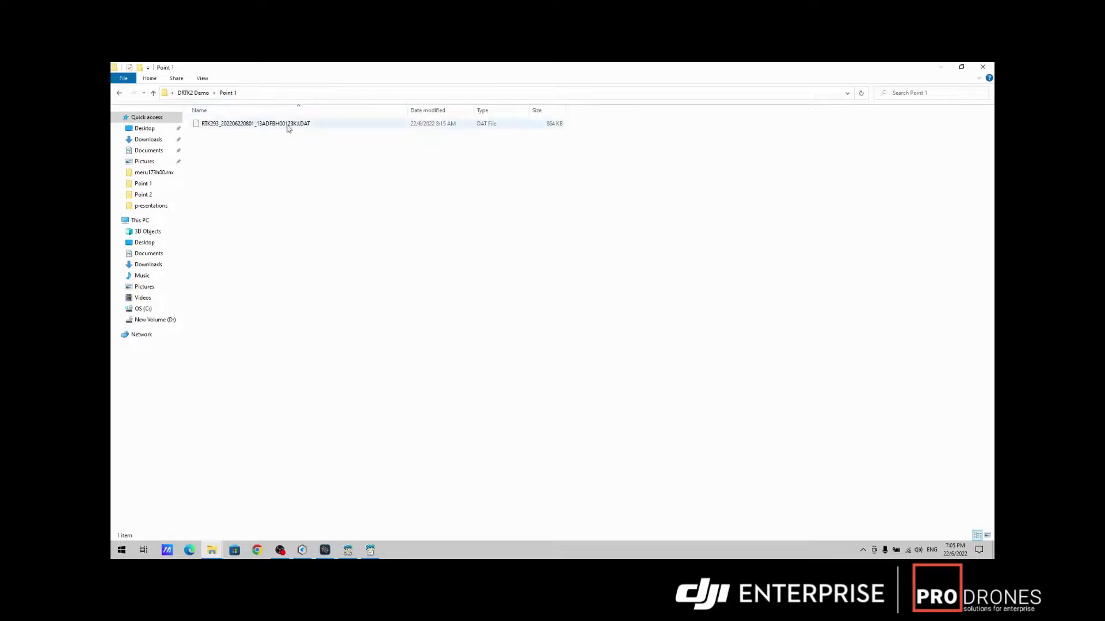
left_click(253, 149)
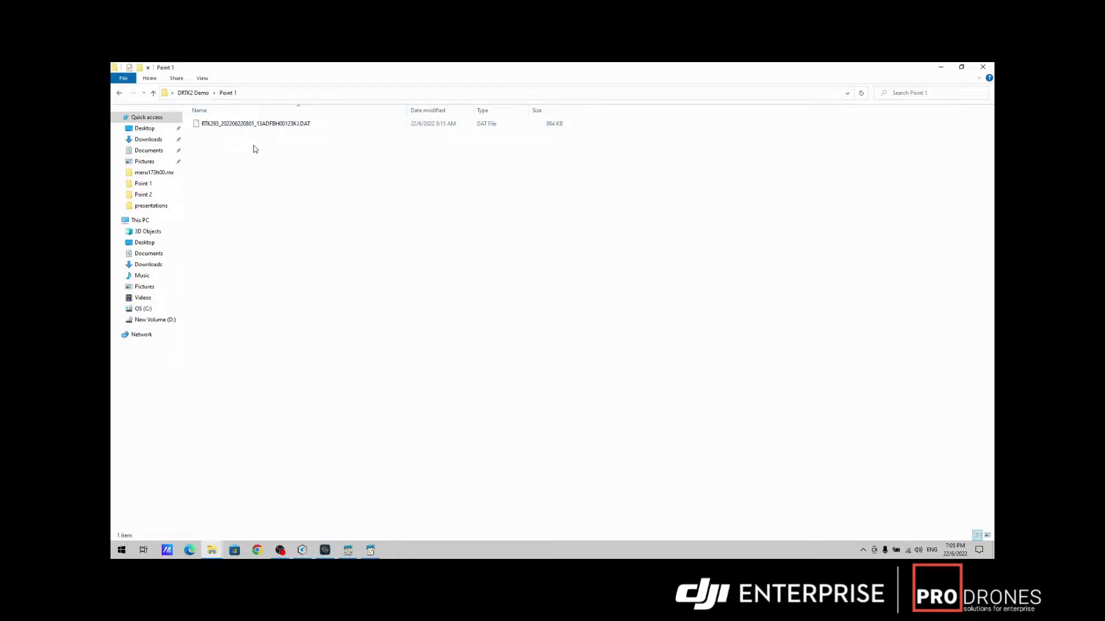
left_click(256, 123)
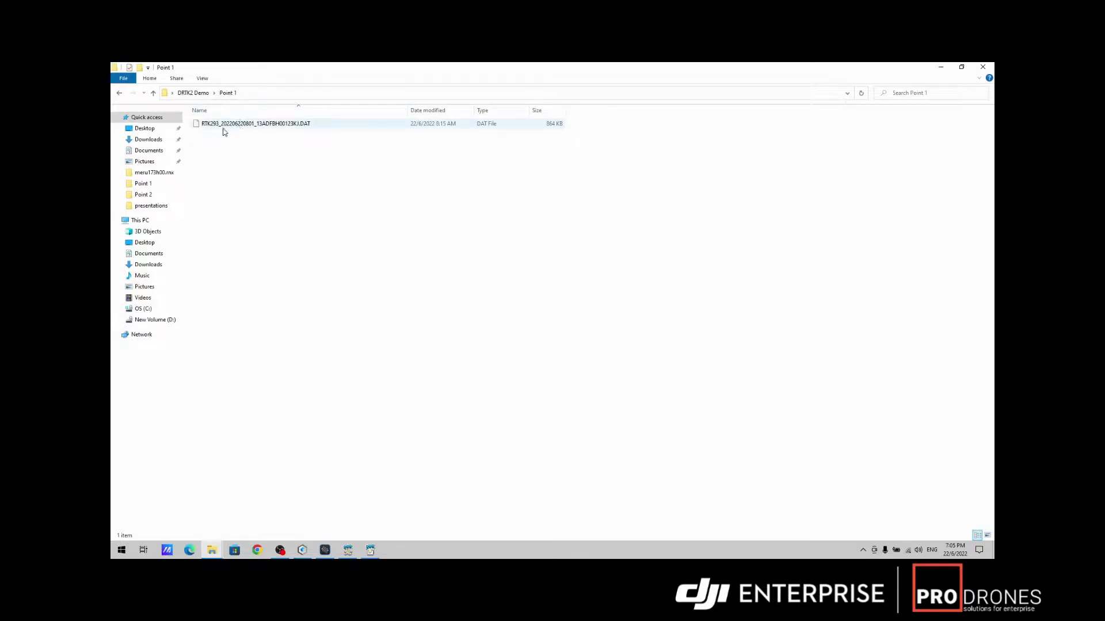
mouse_move(216, 125)
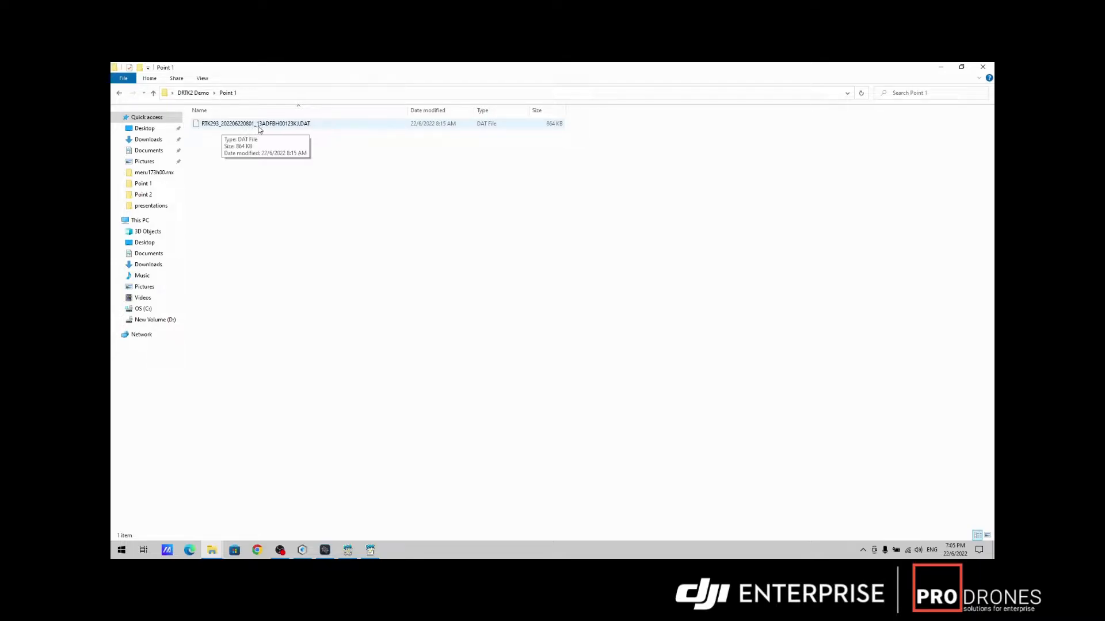
mouse_move(248, 133)
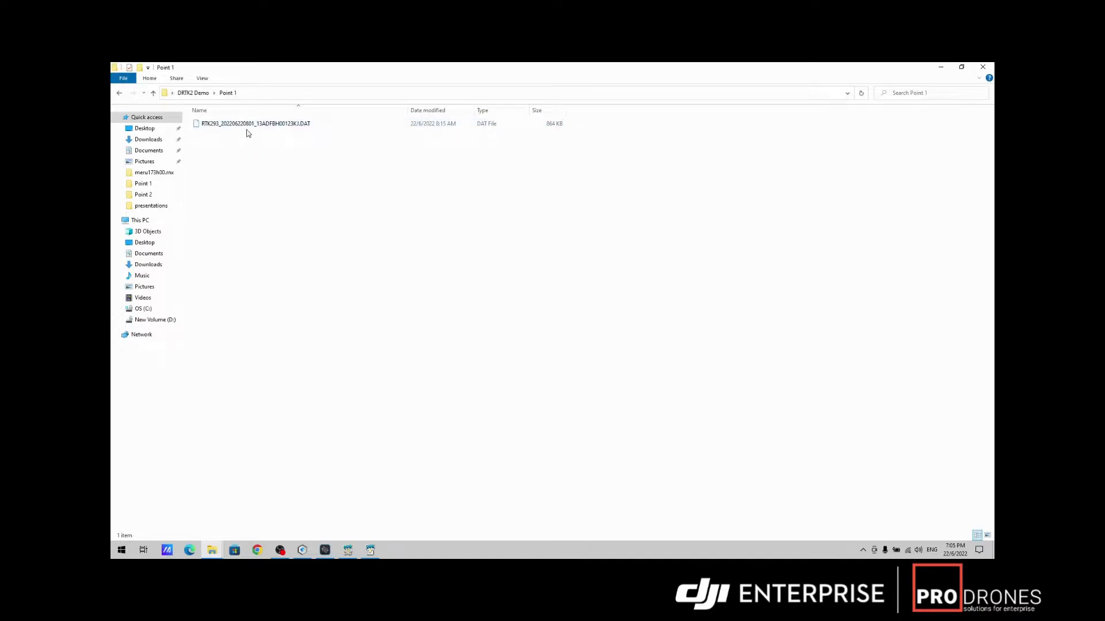
mouse_move(253, 123)
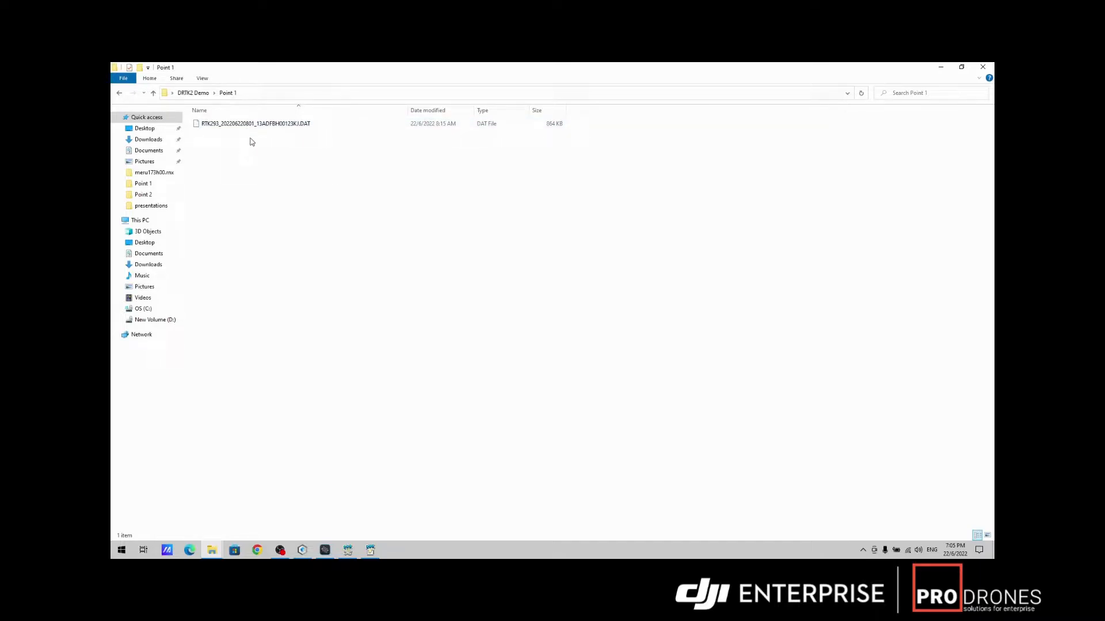
left_click(256, 123)
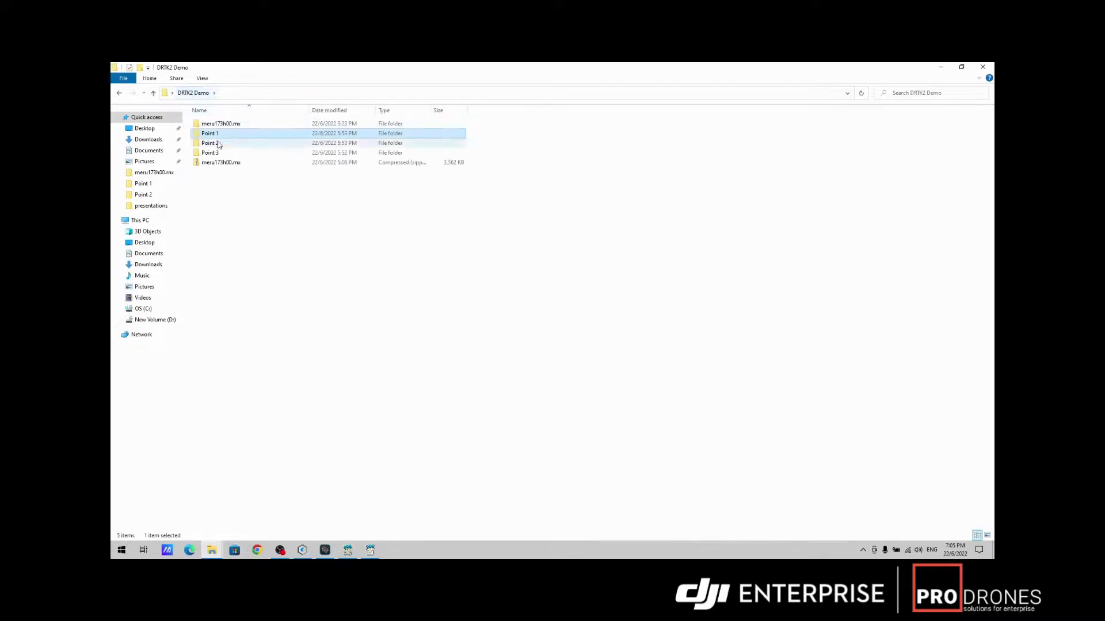
- Open the Point 3 folder holding the Zenmuse L1 mission RTB log
double_click(209, 142)
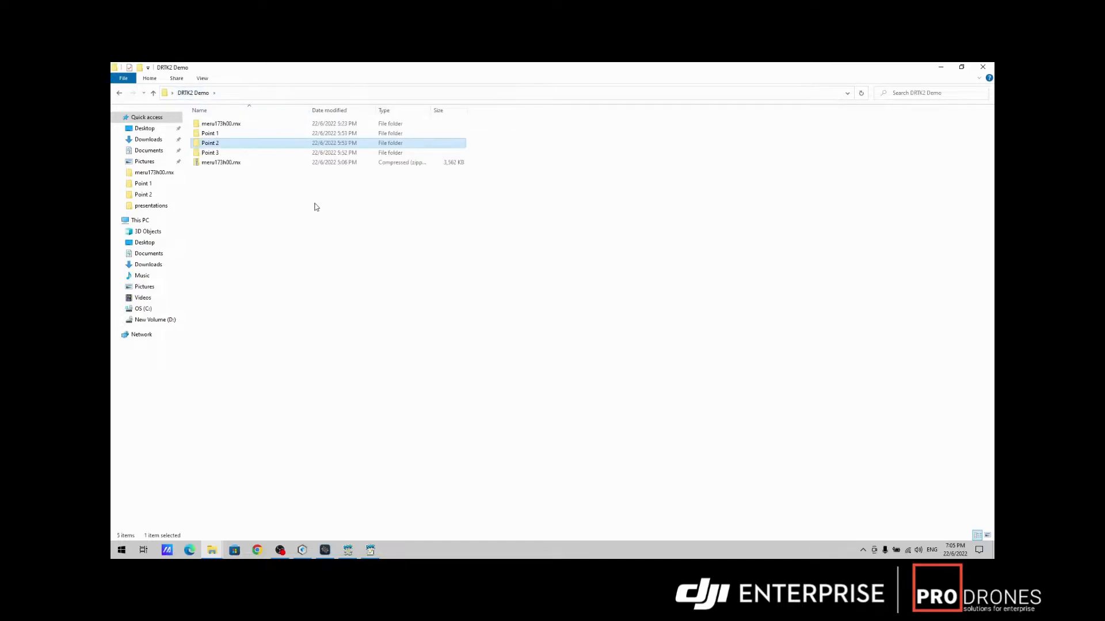
mouse_move(222, 156)
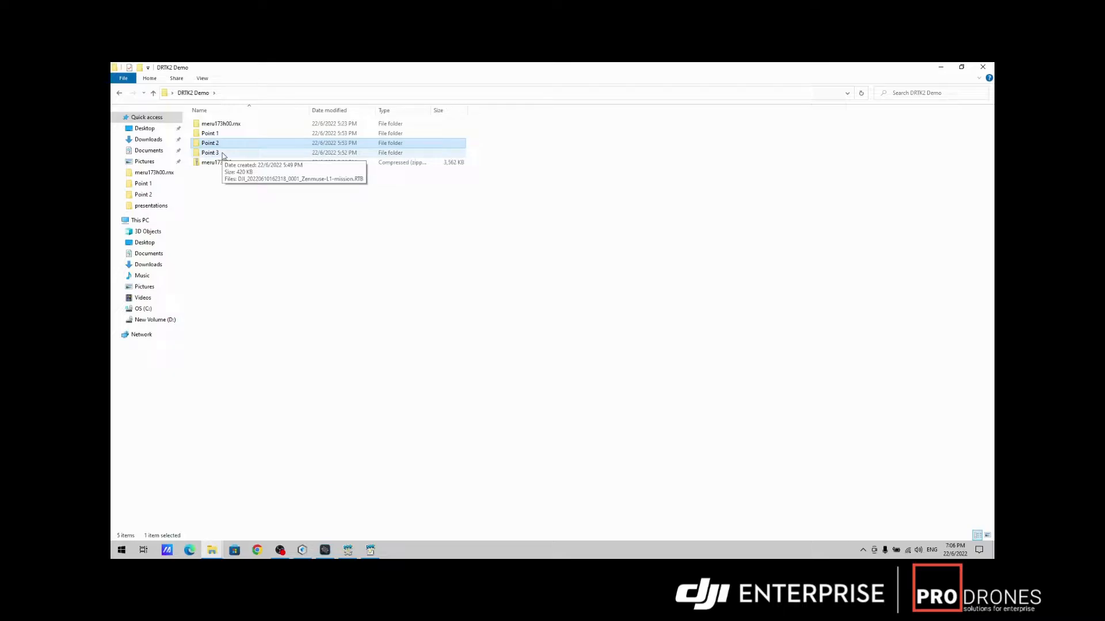
double_click(209, 153)
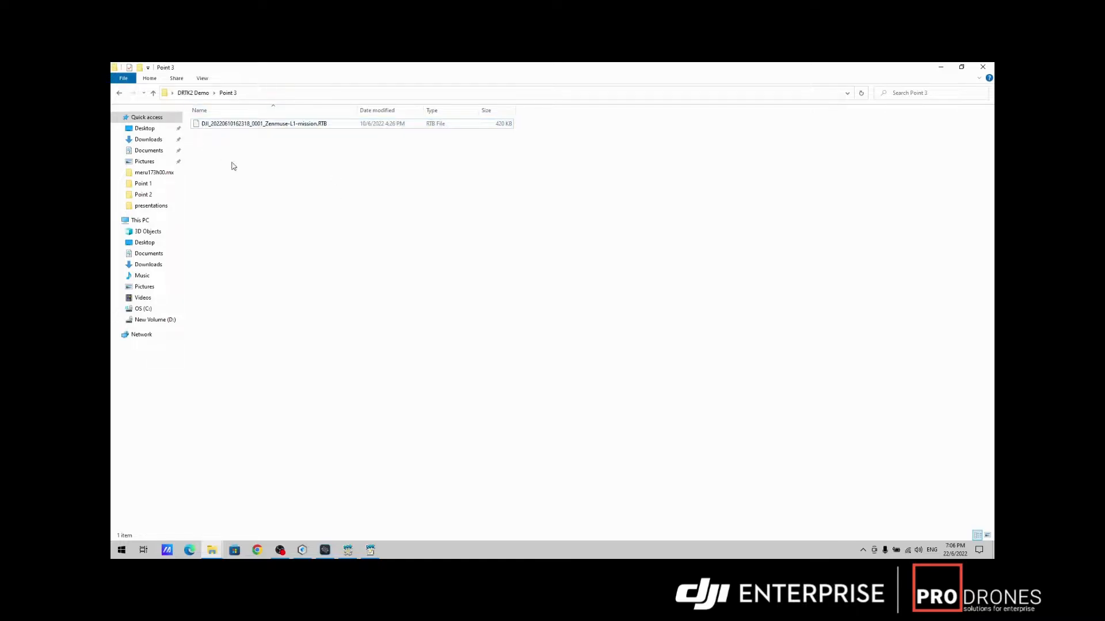
mouse_move(307, 382)
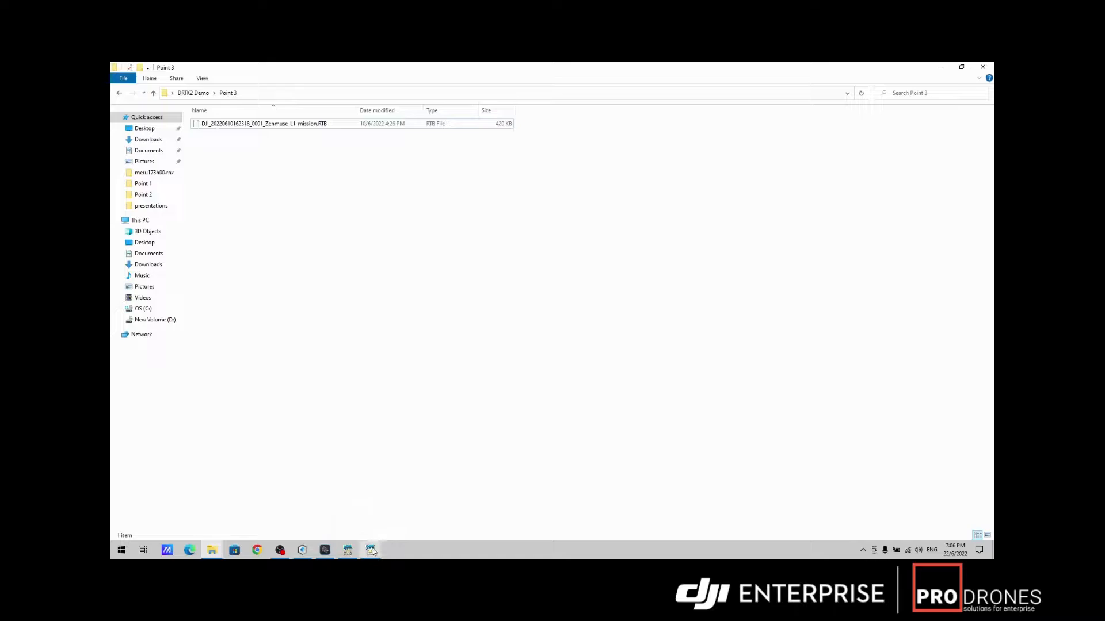
- Convert the Point 1 RTK293 DAT log to RINEX in RTKCONV, accepting the estimated start time
left_click(370, 550)
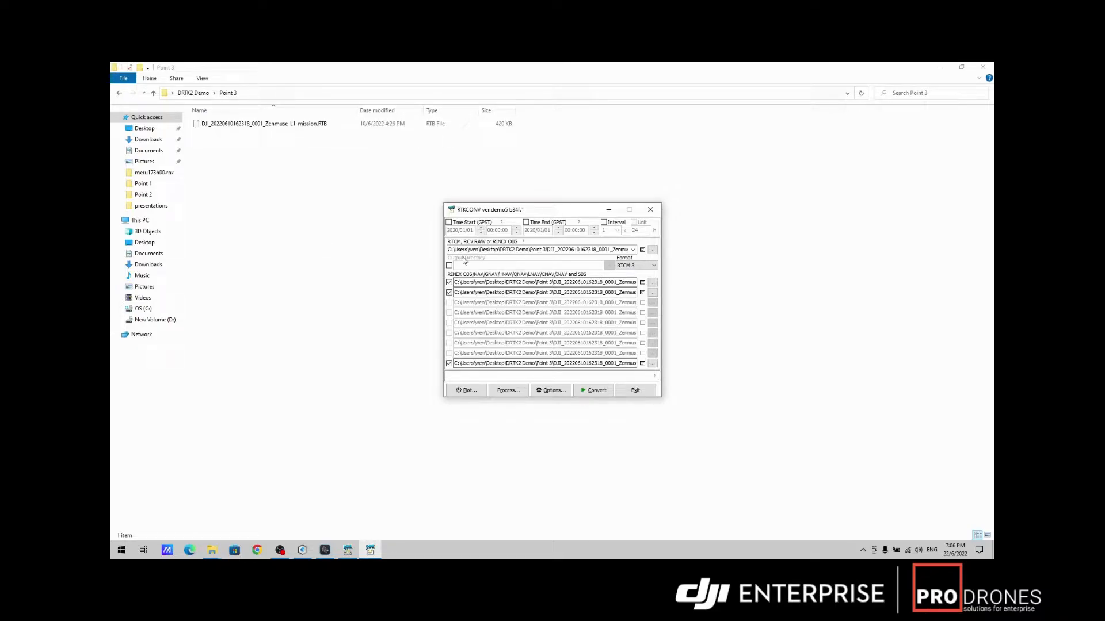
left_click(651, 249)
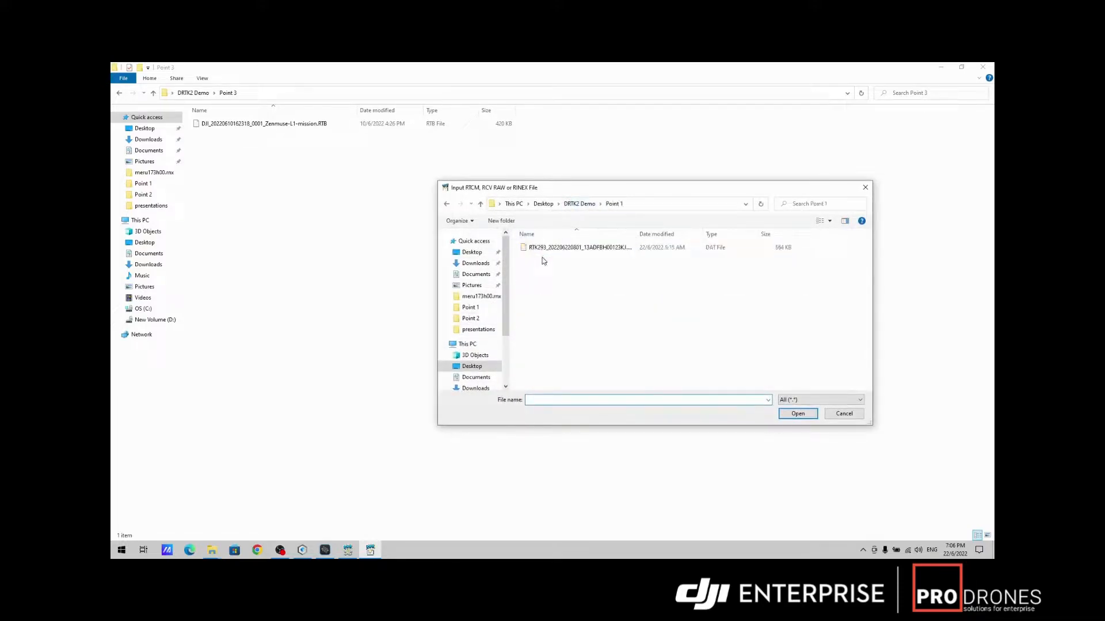
left_click(796, 413)
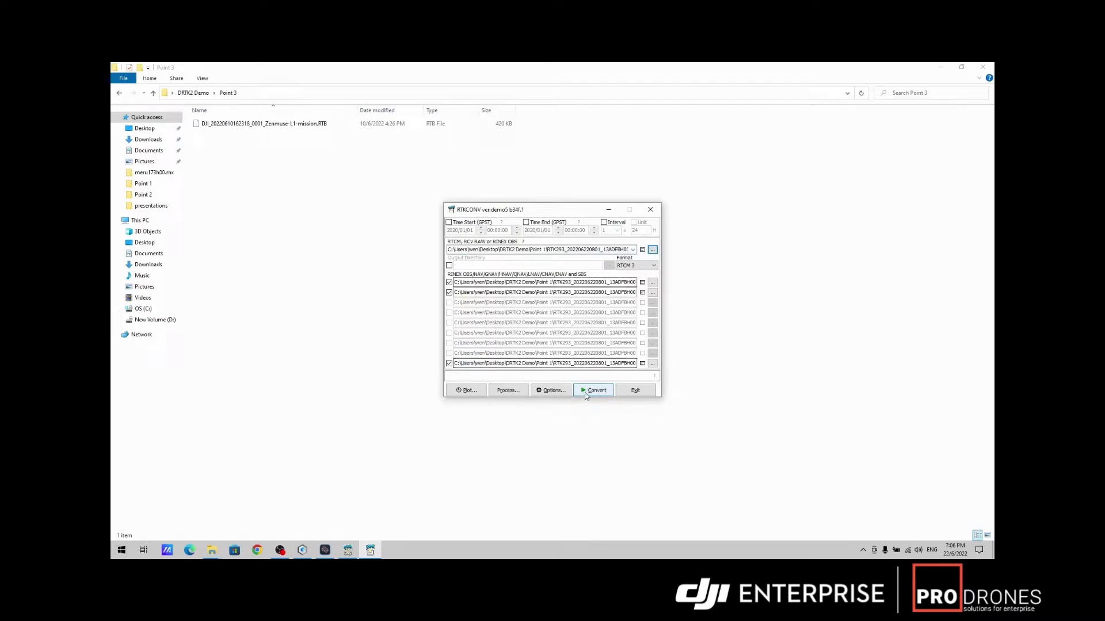
left_click(594, 390)
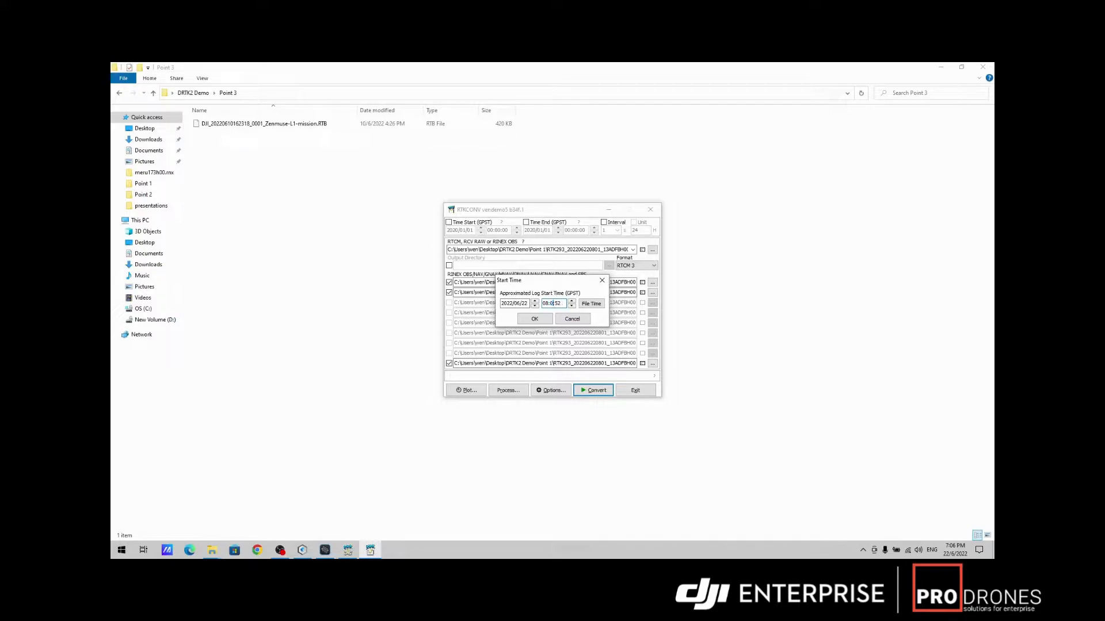
left_click(533, 319)
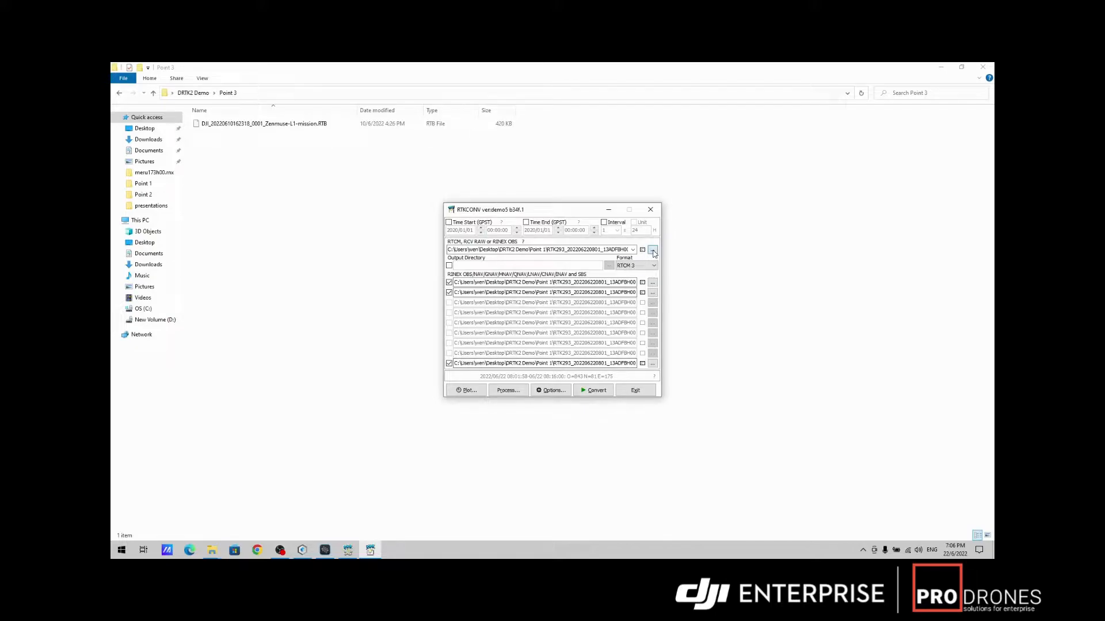
- Convert the Point 2 RTK294 log to RINEX, accepting the estimated start time
left_click(651, 250)
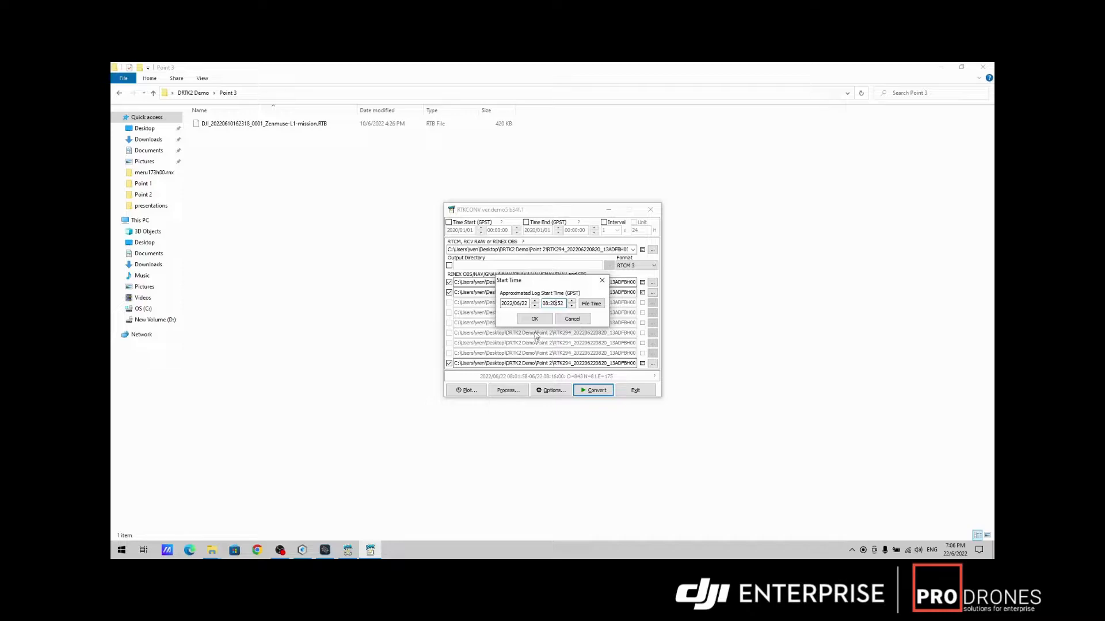
left_click(533, 319)
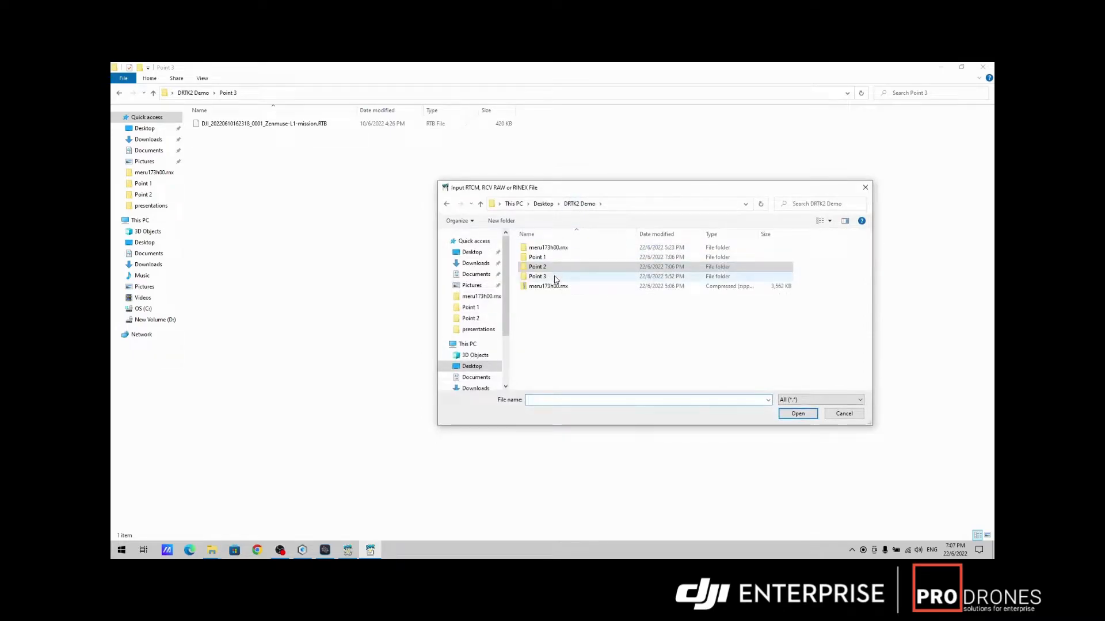
- Convert the Point 3 Zenmuse L1 RTB log to an OBS file, then close RTKCONV
double_click(537, 276)
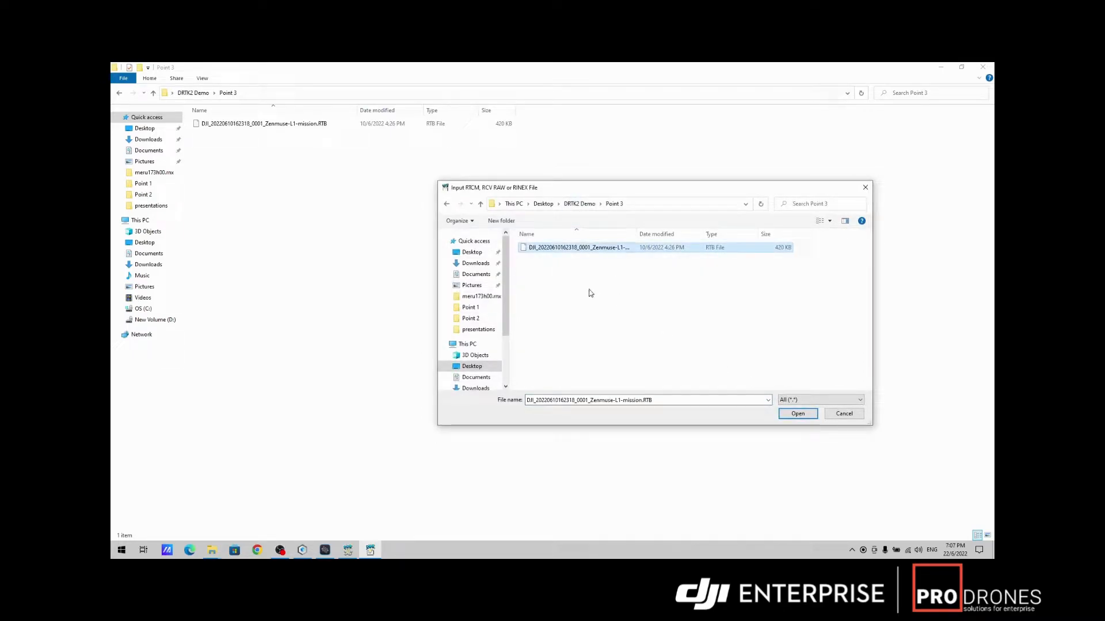
mouse_move(555, 252)
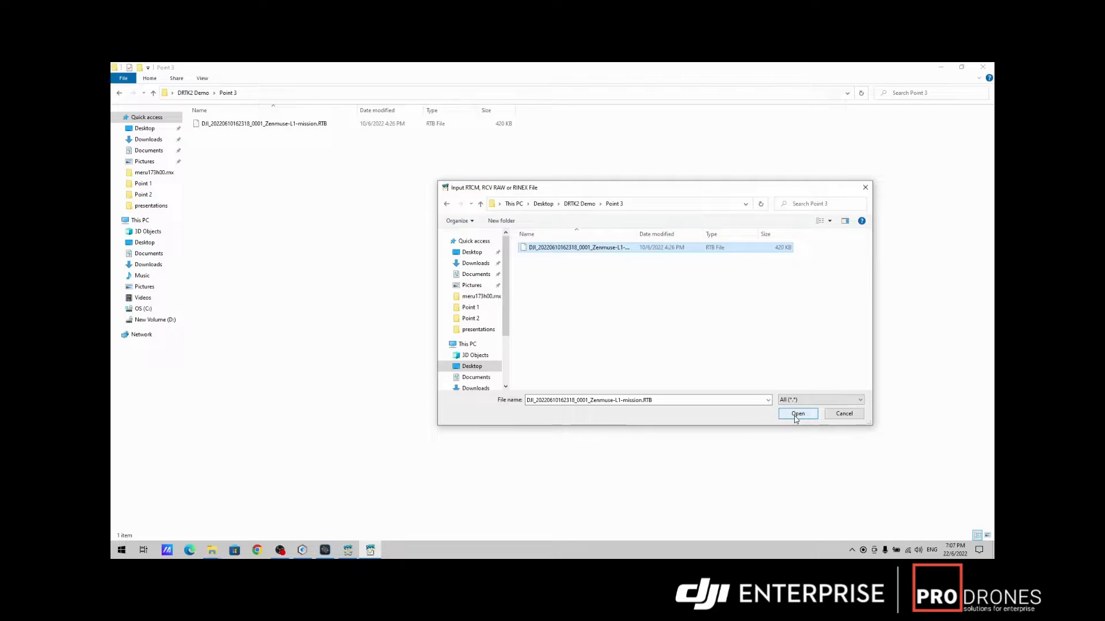
left_click(796, 413)
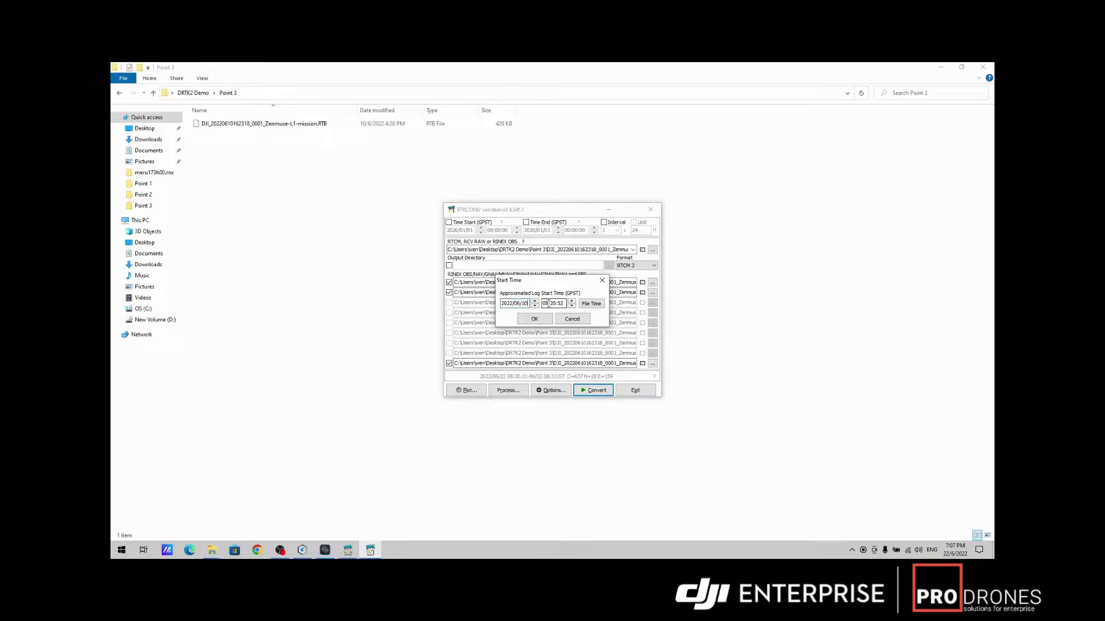
left_click(544, 302)
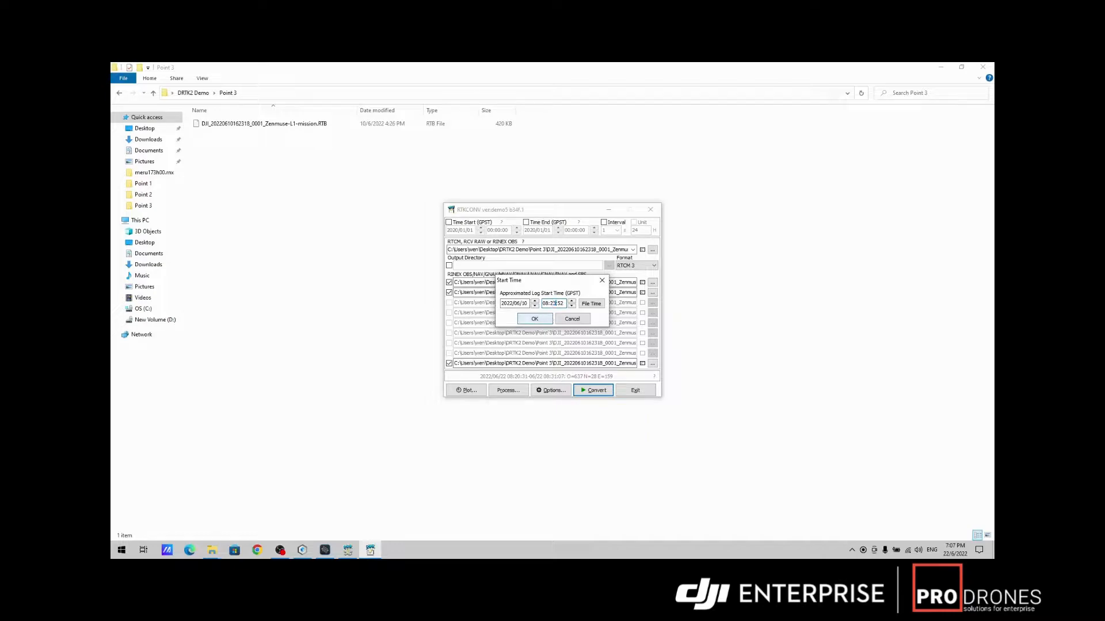
left_click(534, 319)
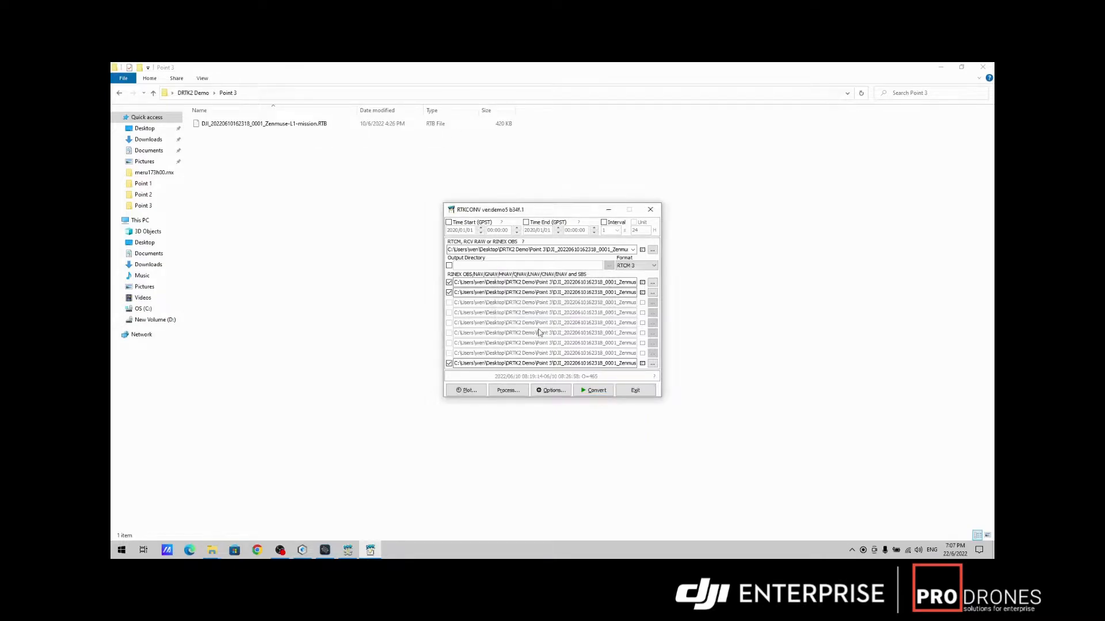
left_click(594, 390)
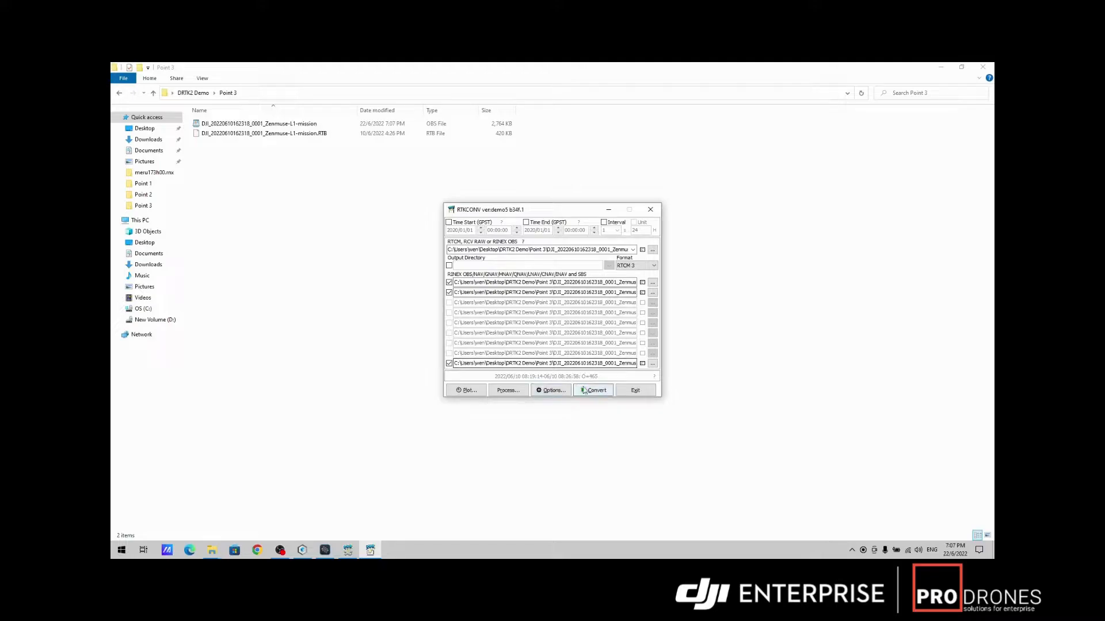
left_click(258, 124)
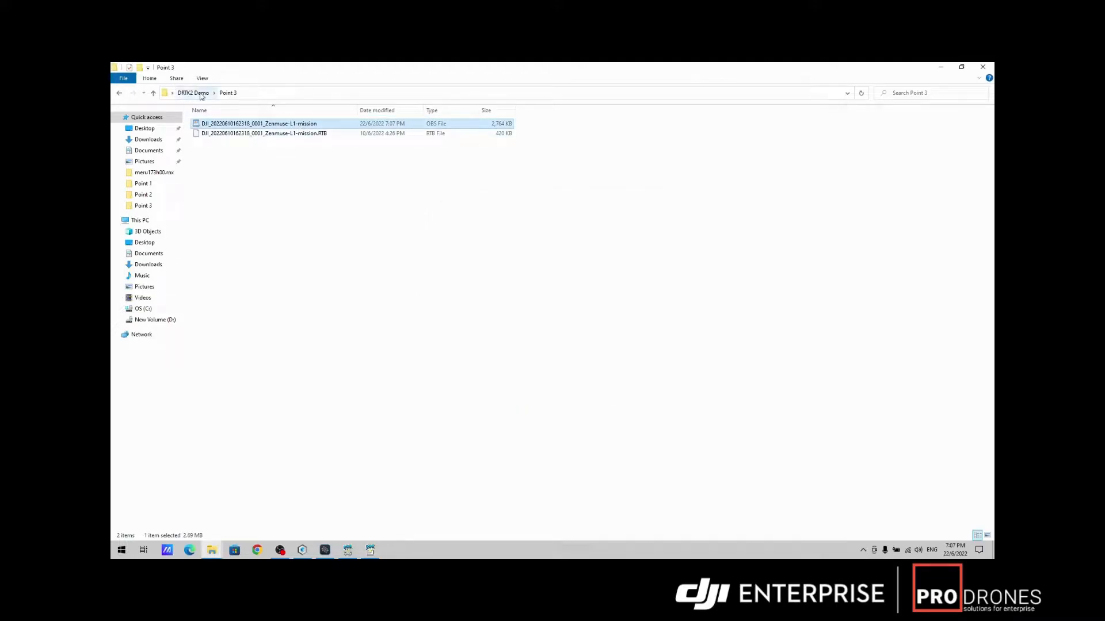
left_click(142, 195)
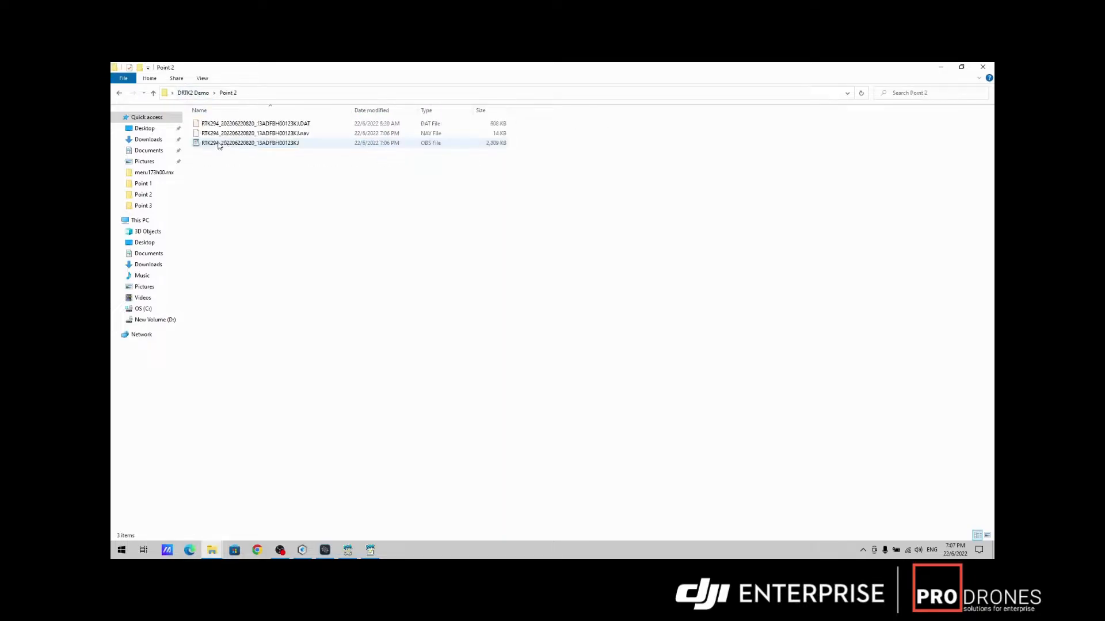
left_click(250, 142)
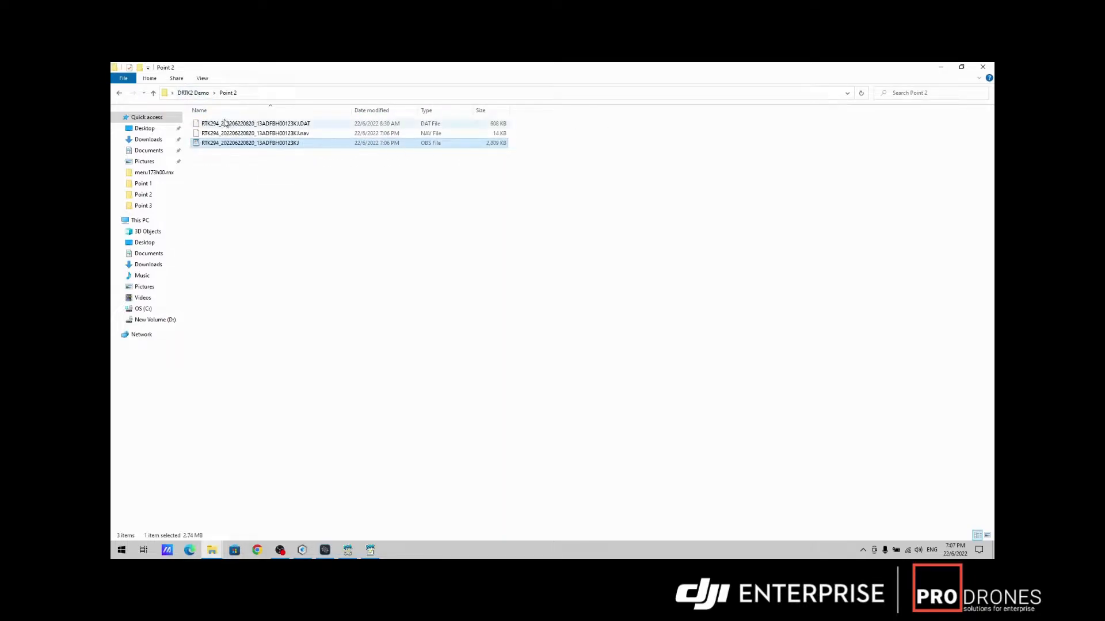
left_click(153, 92)
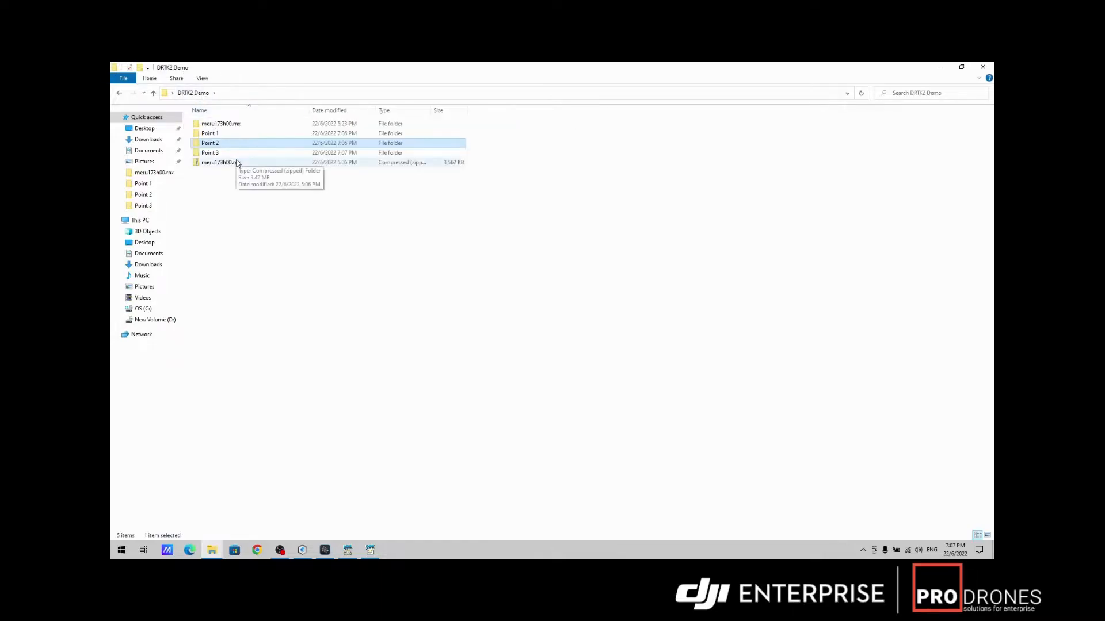
double_click(210, 152)
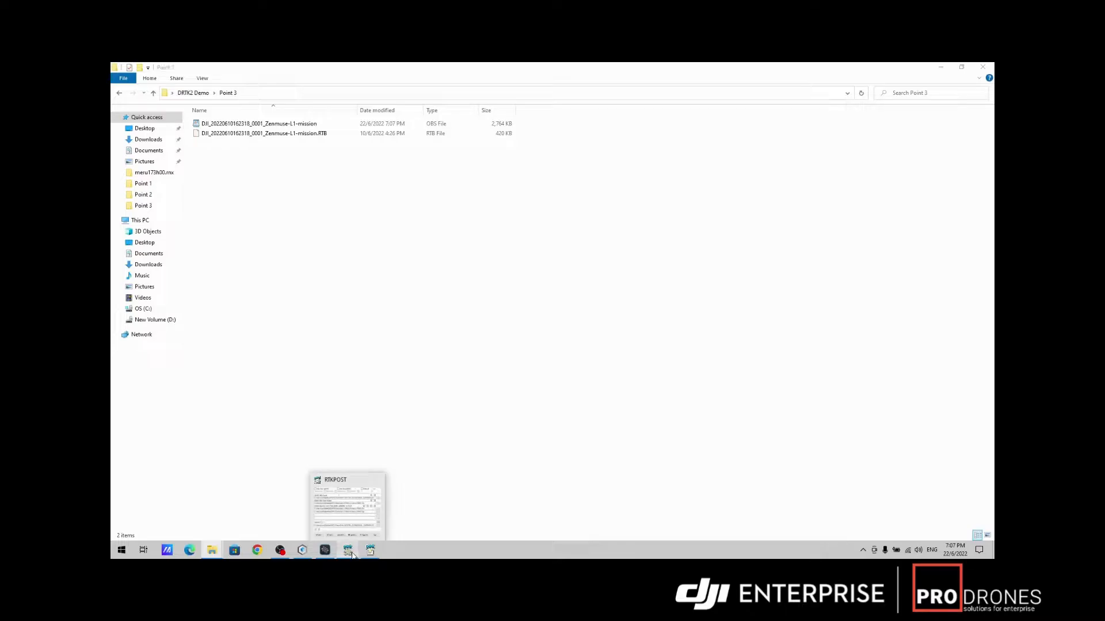
- Post-process the Point 1 rover OBS file in RTKPOST against the base and navigation files
left_click(347, 550)
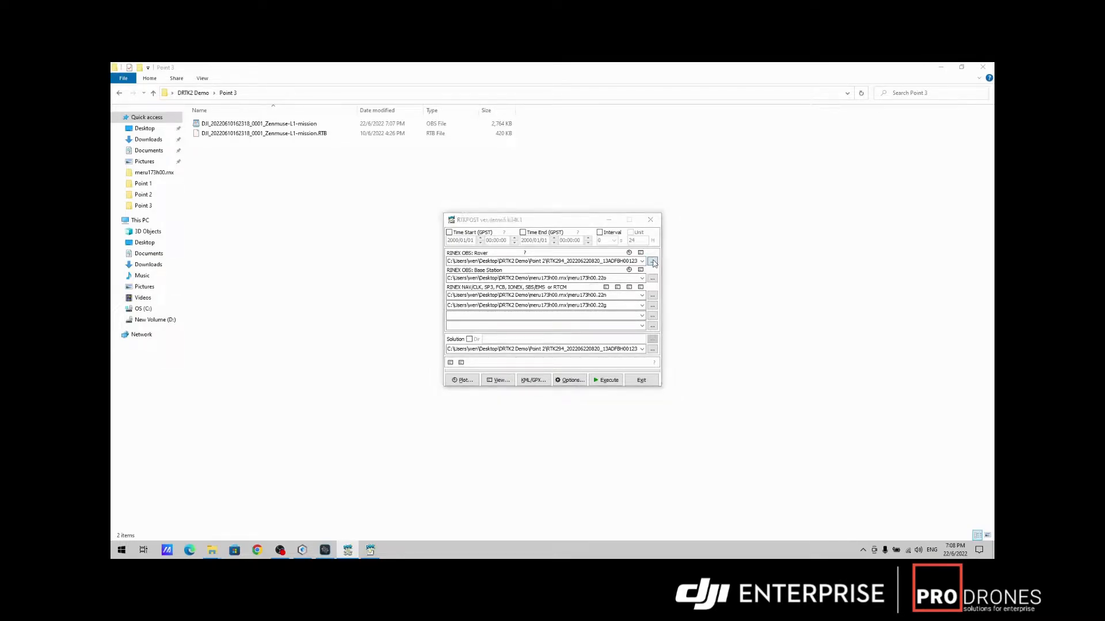
left_click(652, 261)
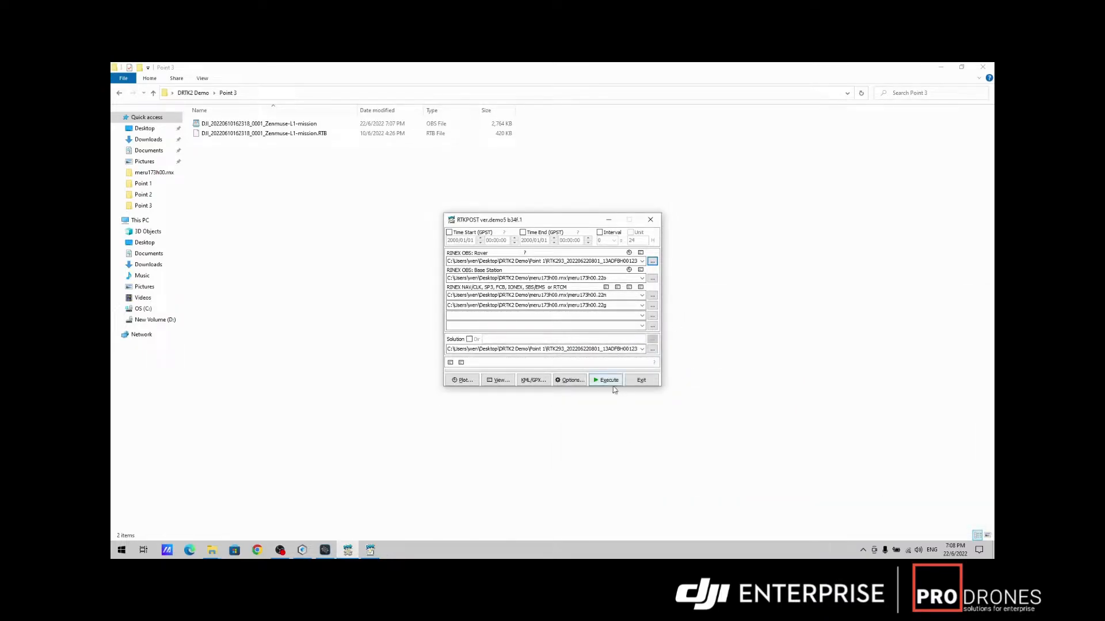
left_click(607, 380)
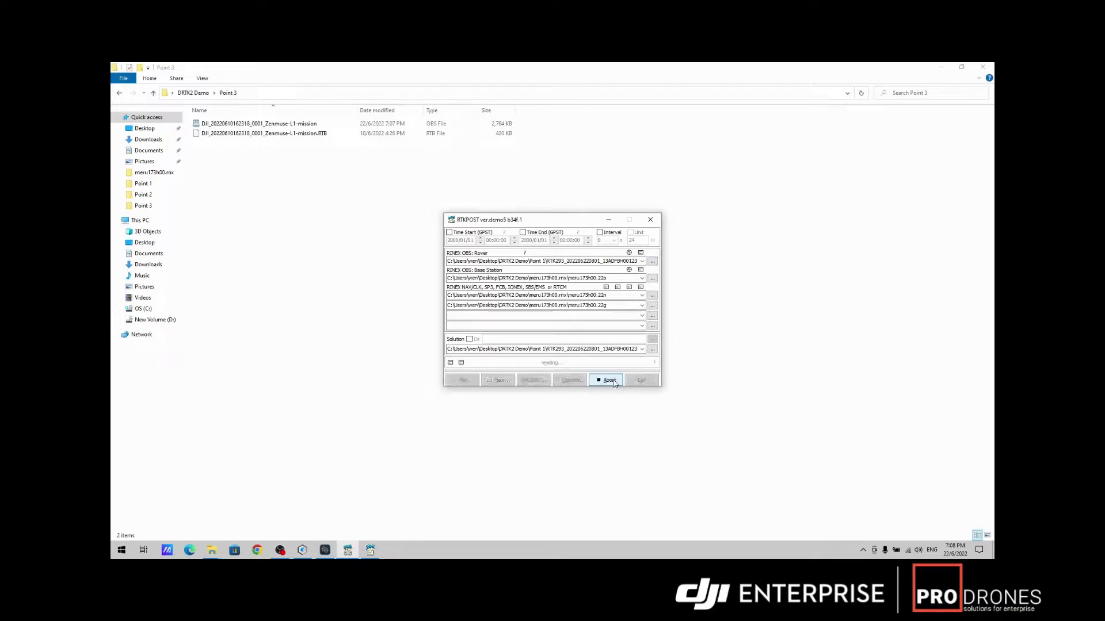
left_click(464, 380)
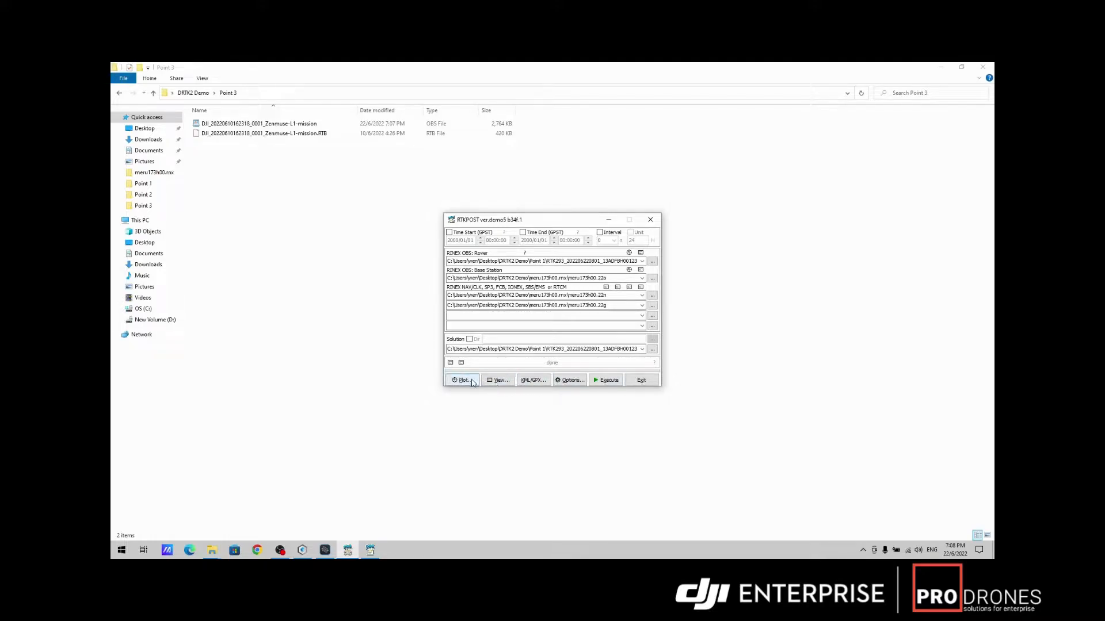
left_click(463, 380)
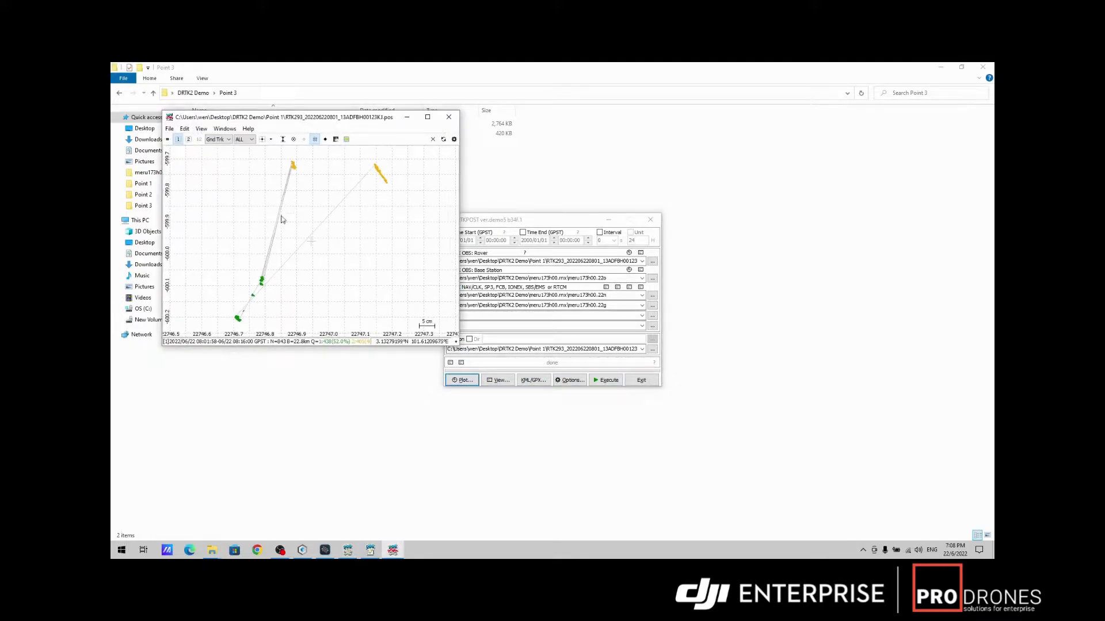
mouse_move(357, 221)
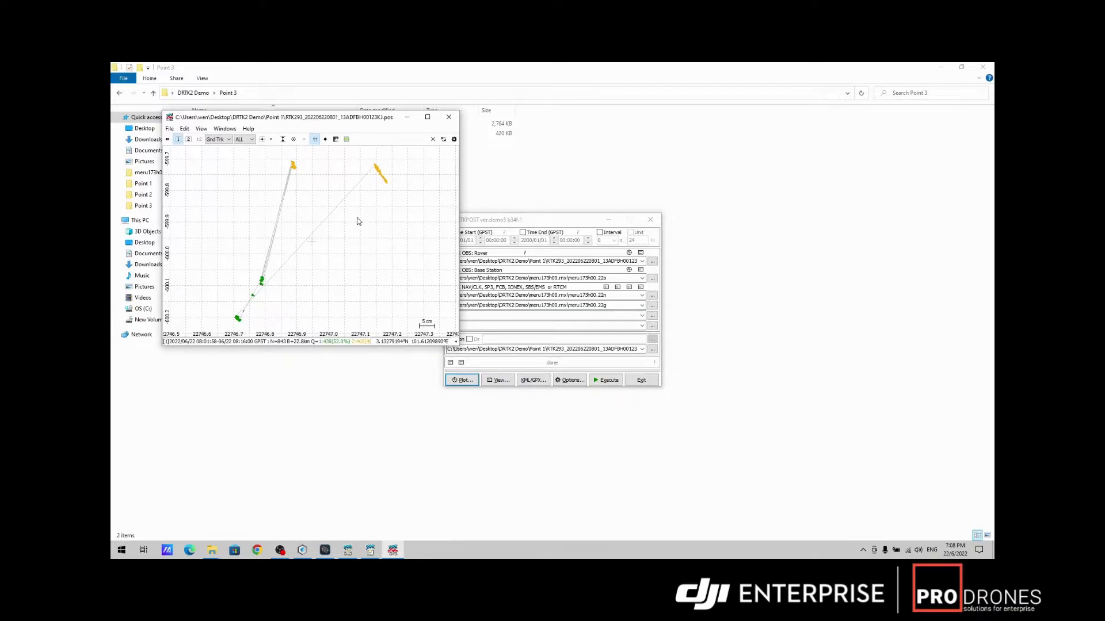
mouse_move(264, 296)
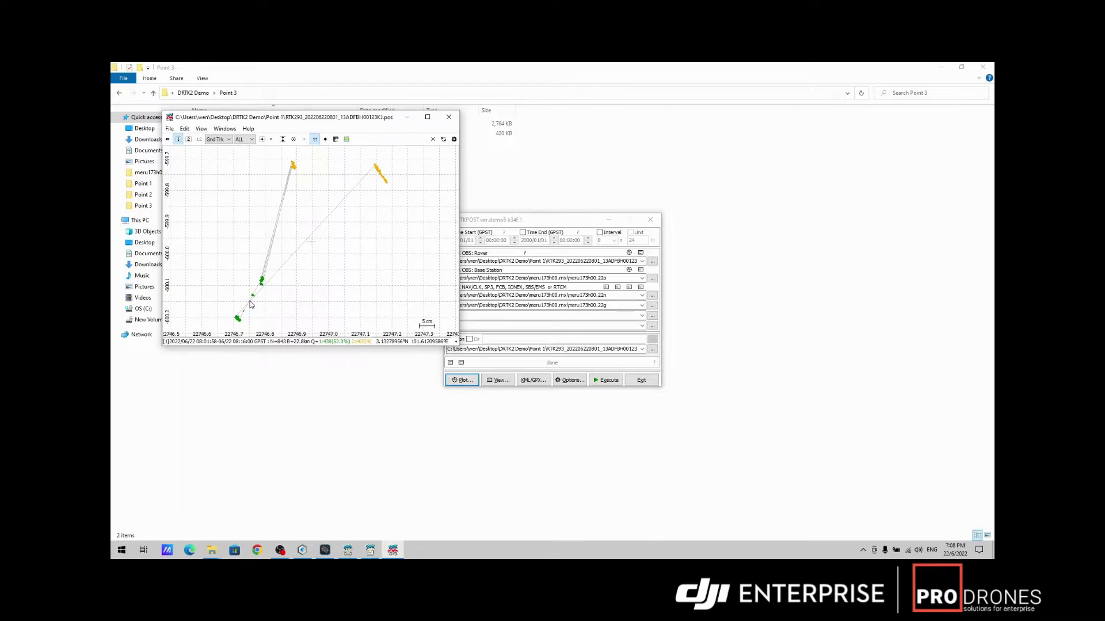
left_click(447, 116)
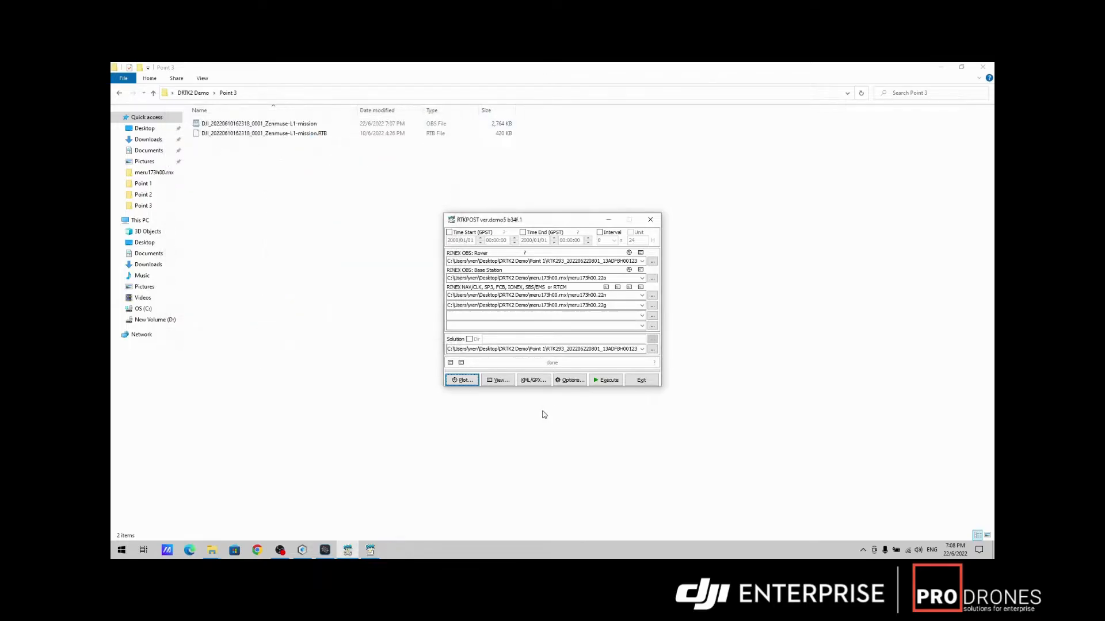
- View the Point 1 .pos solution as maximized text with per-epoch coordinates and quality values
left_click(498, 380)
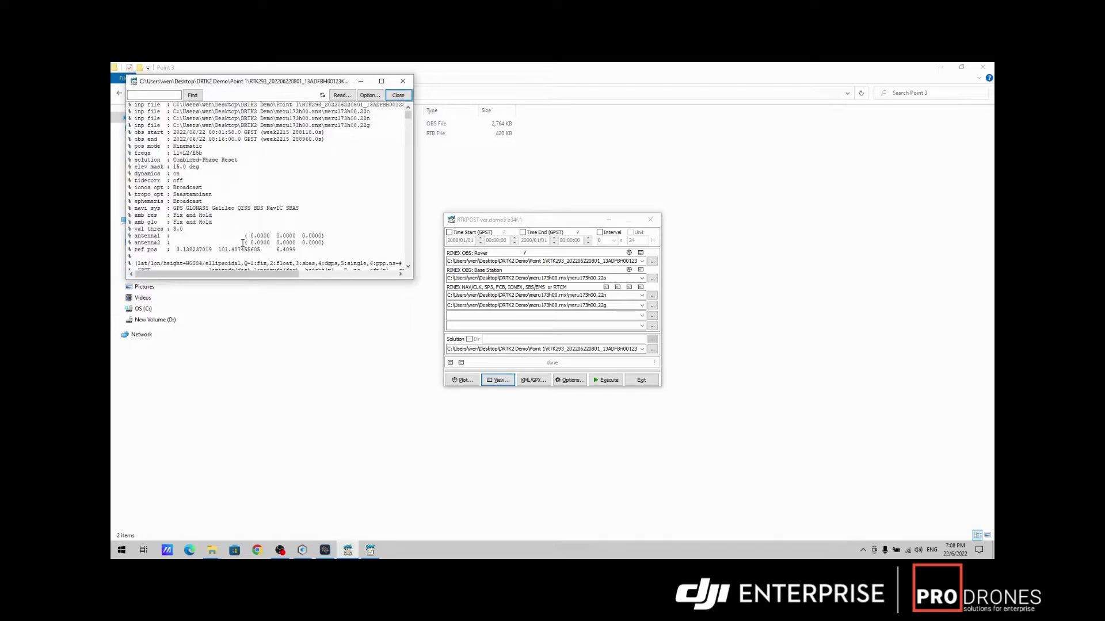
left_click(381, 67)
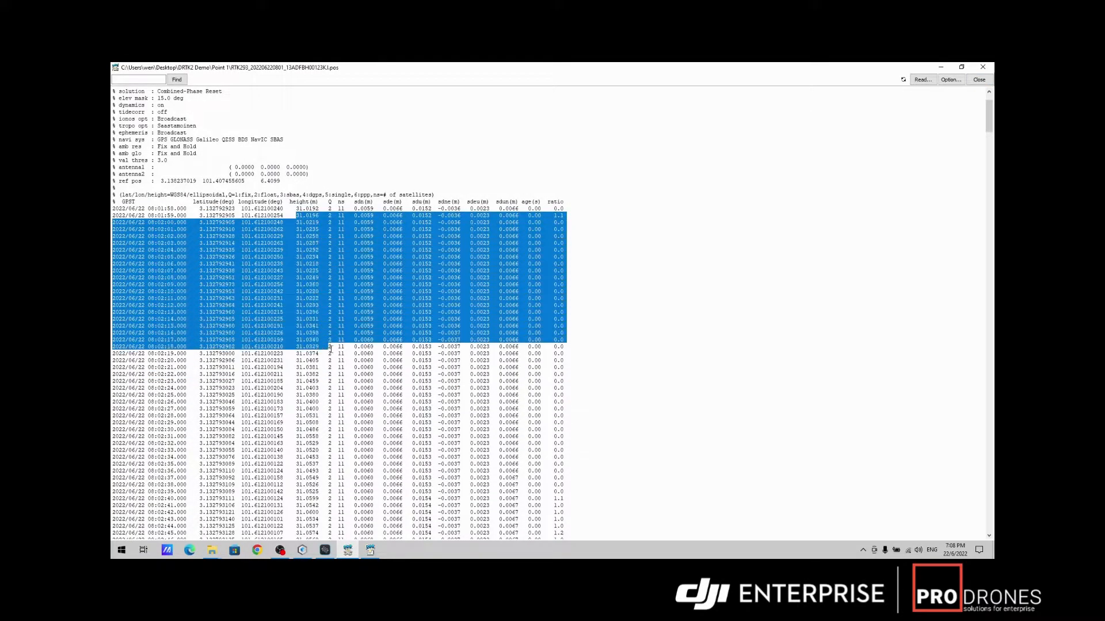
left_click(636, 218)
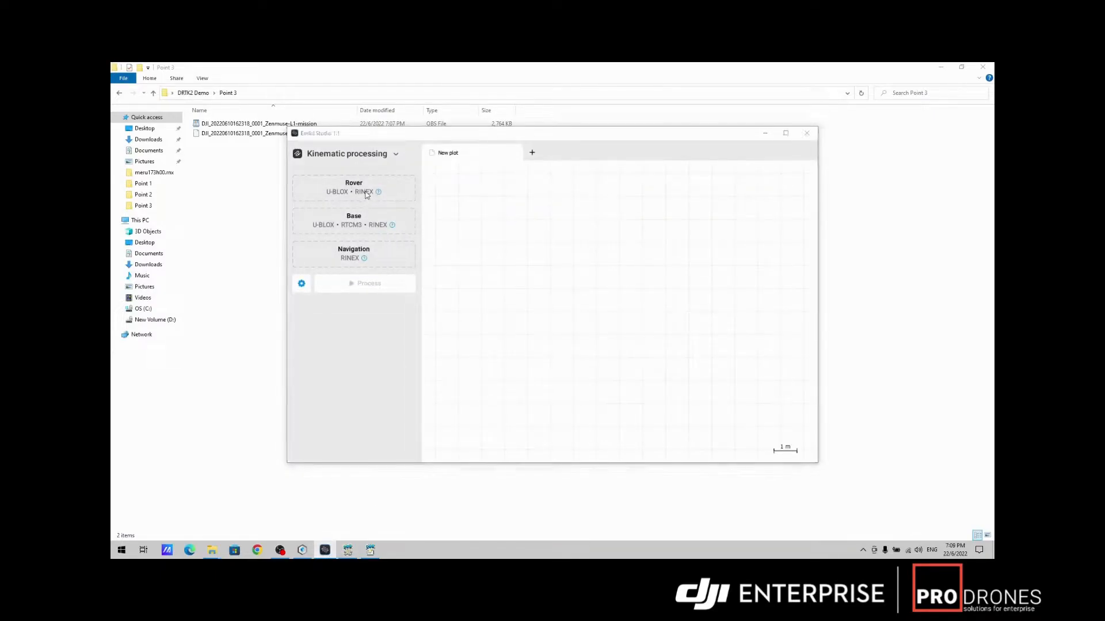
- Load the RTK294 rover OBS and the meru173h00.22n navigation file for kinematic processing
left_click(354, 191)
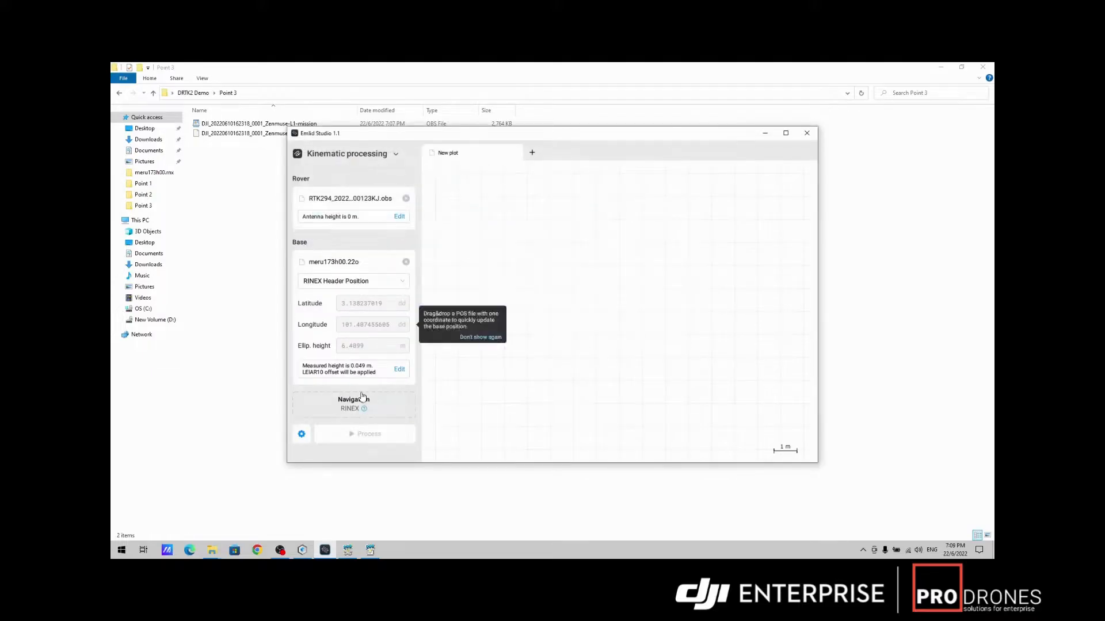
left_click(480, 337)
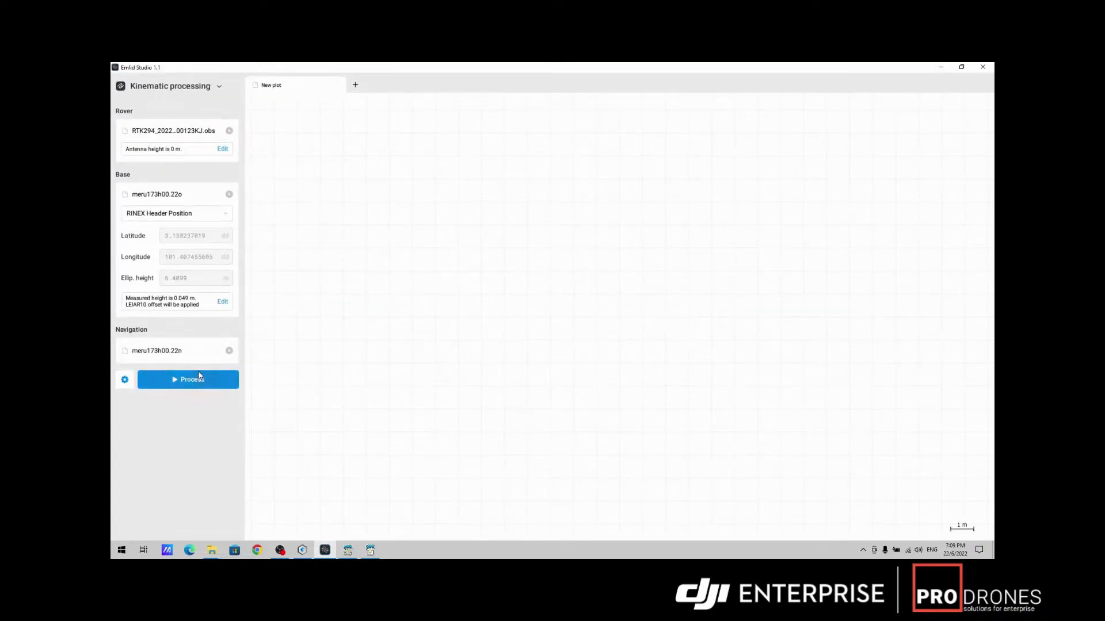
- Process the rover data in Emlid Studio, plotting the float-solution ground track
left_click(188, 379)
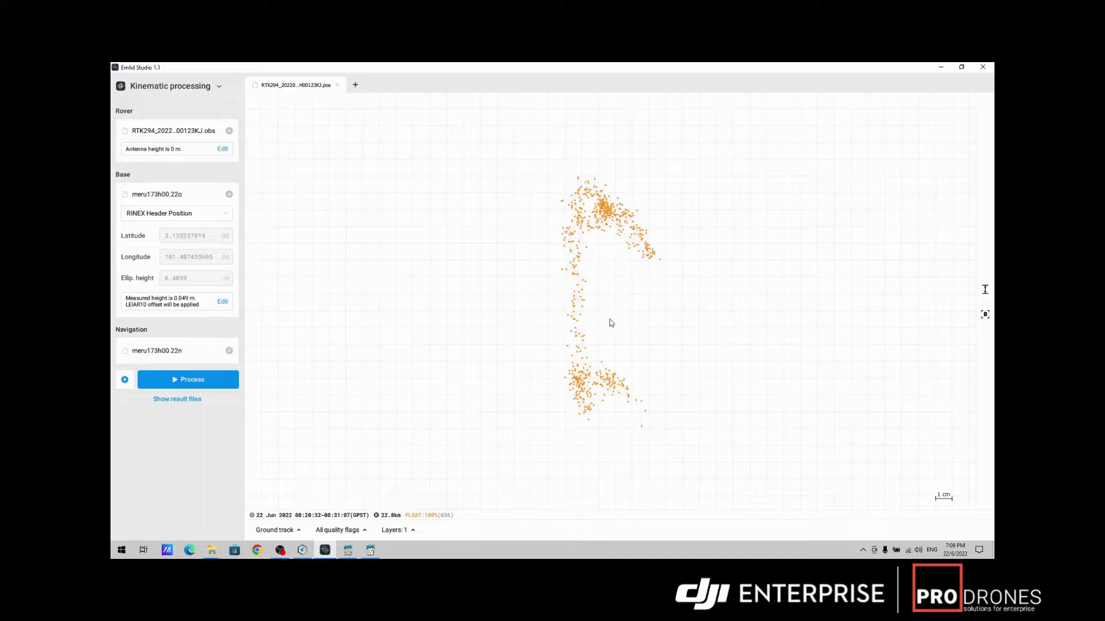
mouse_move(584, 297)
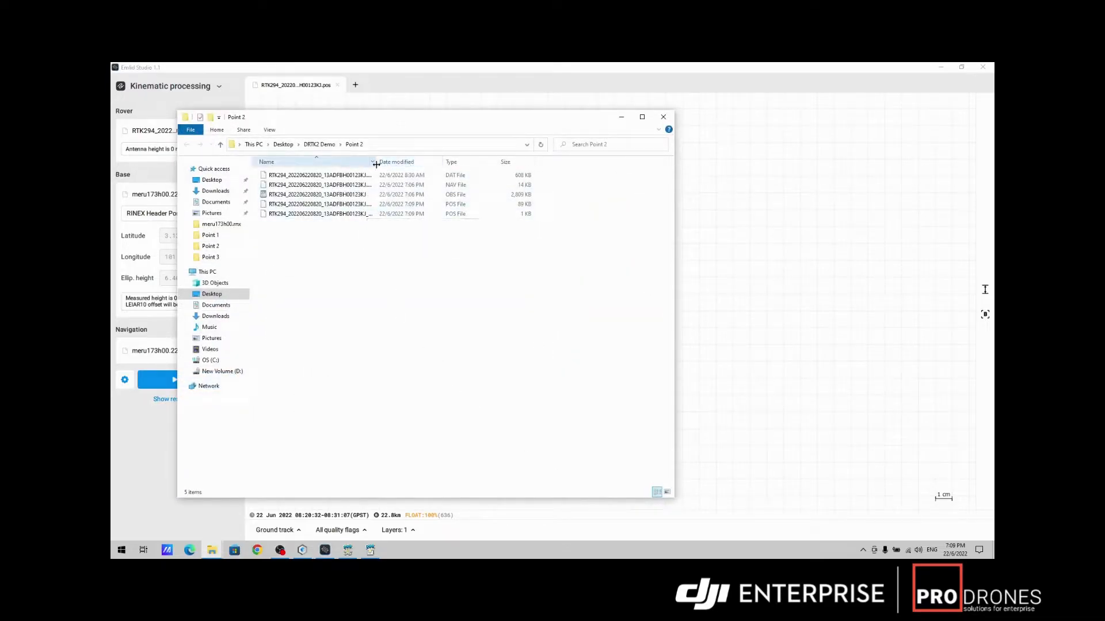
- Open the new .pos file with a chosen app and scroll through its contents
right_click(318, 205)
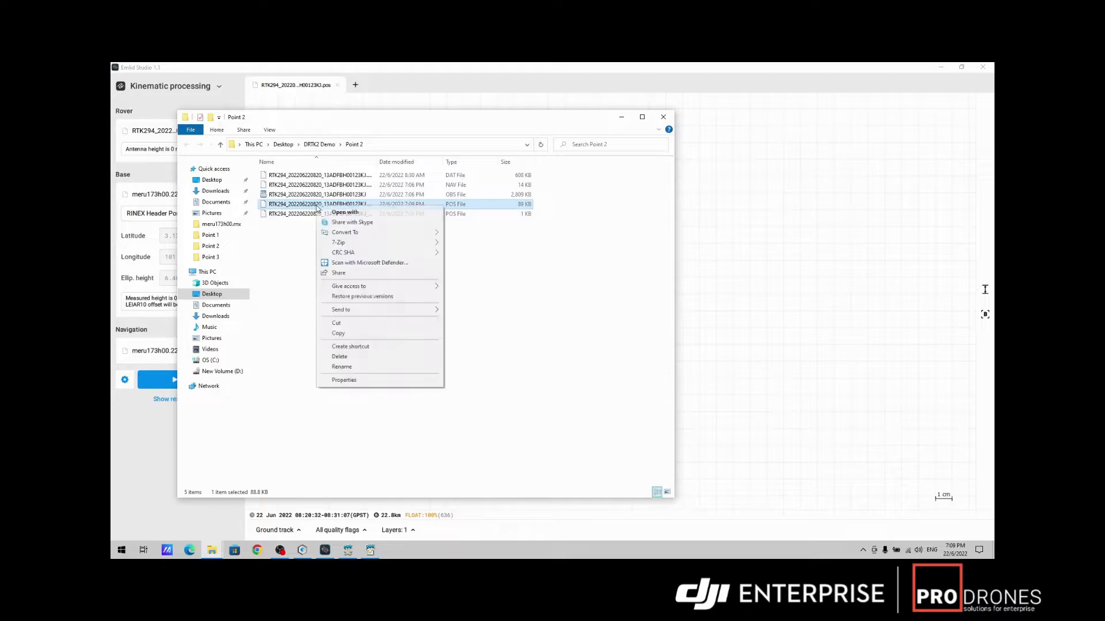
left_click(345, 212)
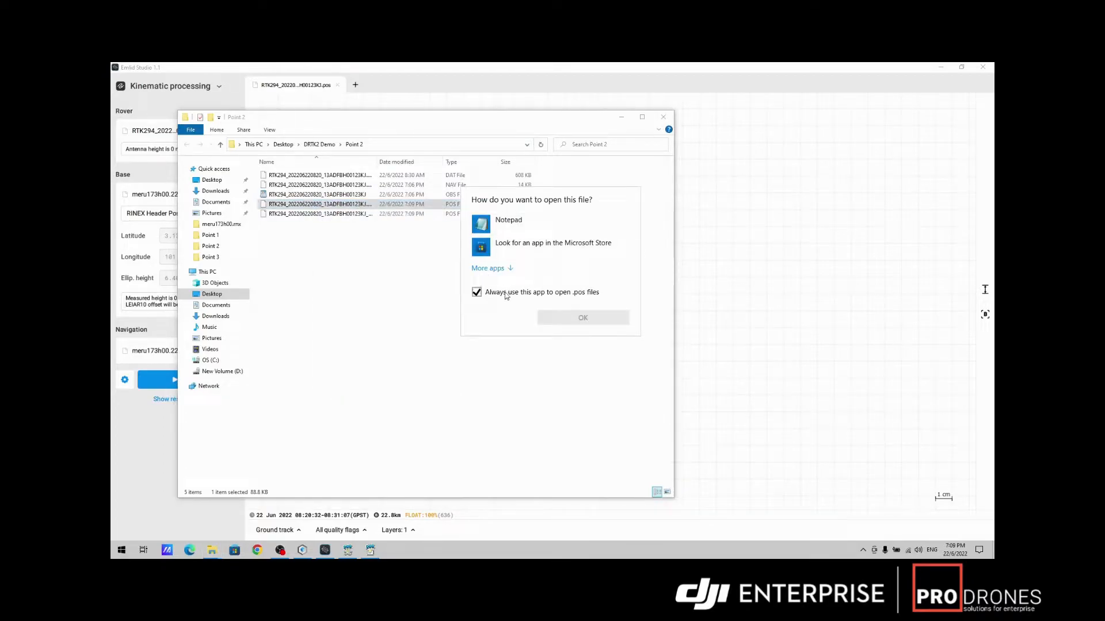
left_click(582, 318)
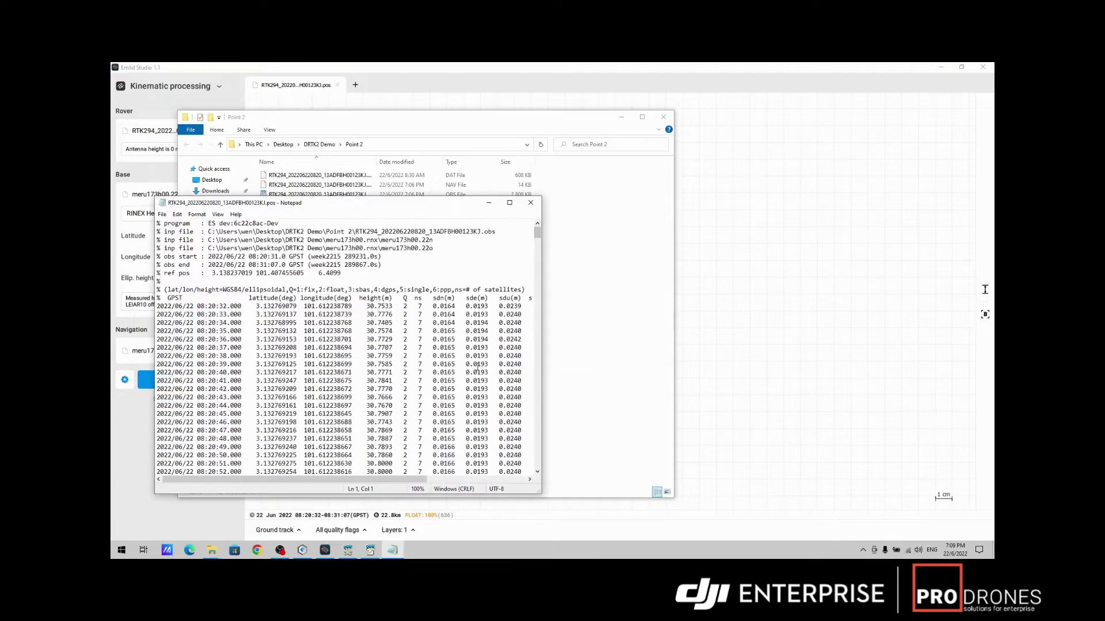
left_click_drag(232, 202, 444, 140)
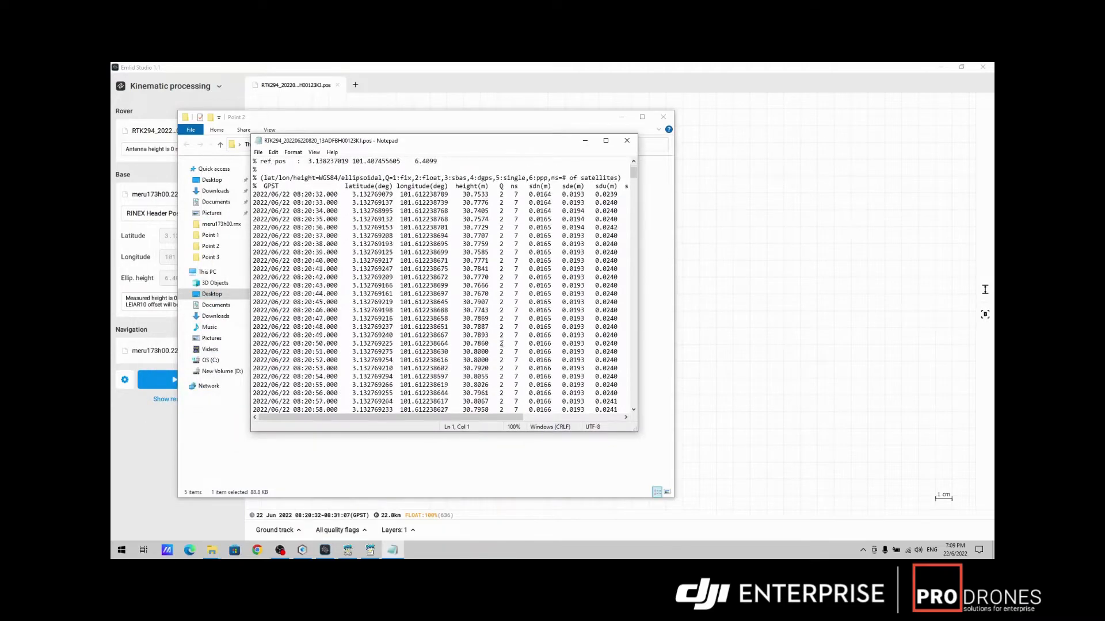
scroll("down", 3)
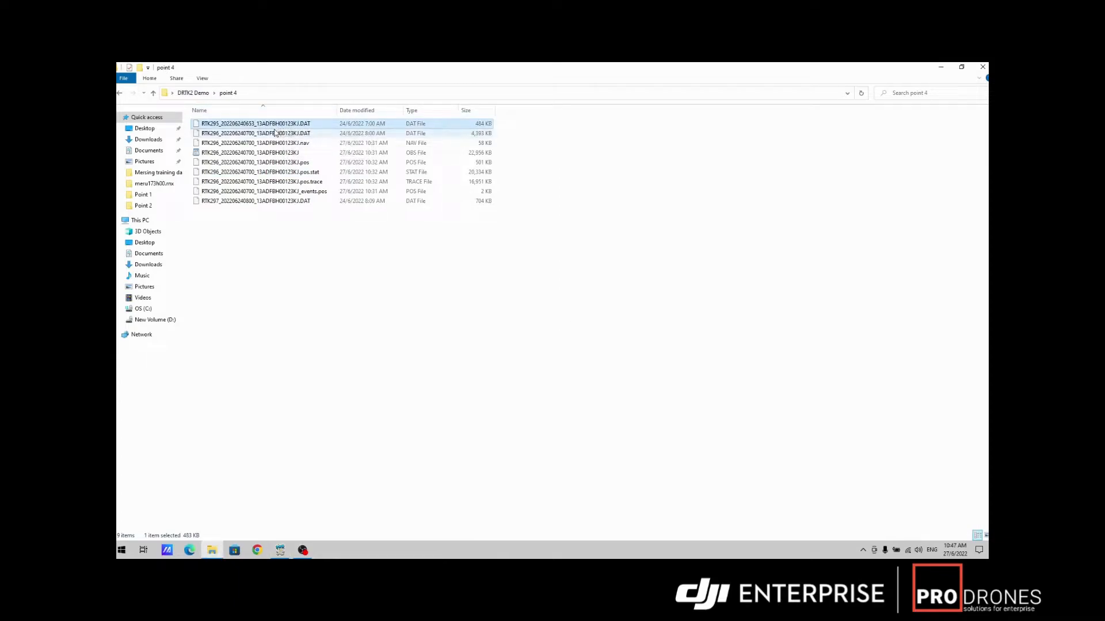
- Load the last point 4 DAT file into RTKPOST and plot its solution in RTKPLOT
left_click(257, 133)
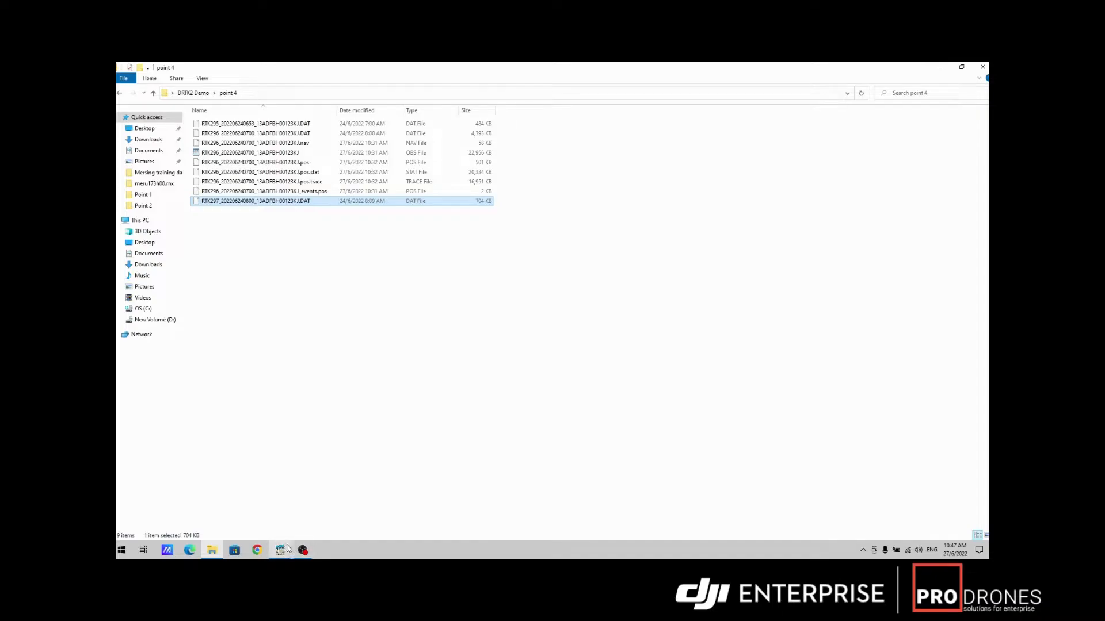
left_click(280, 550)
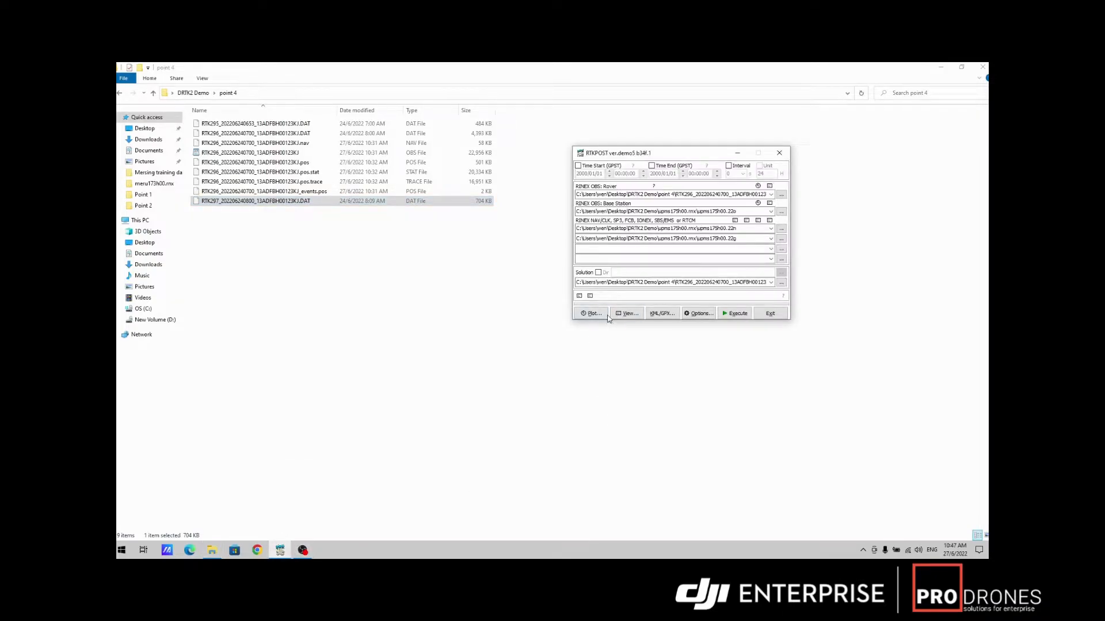
left_click(592, 313)
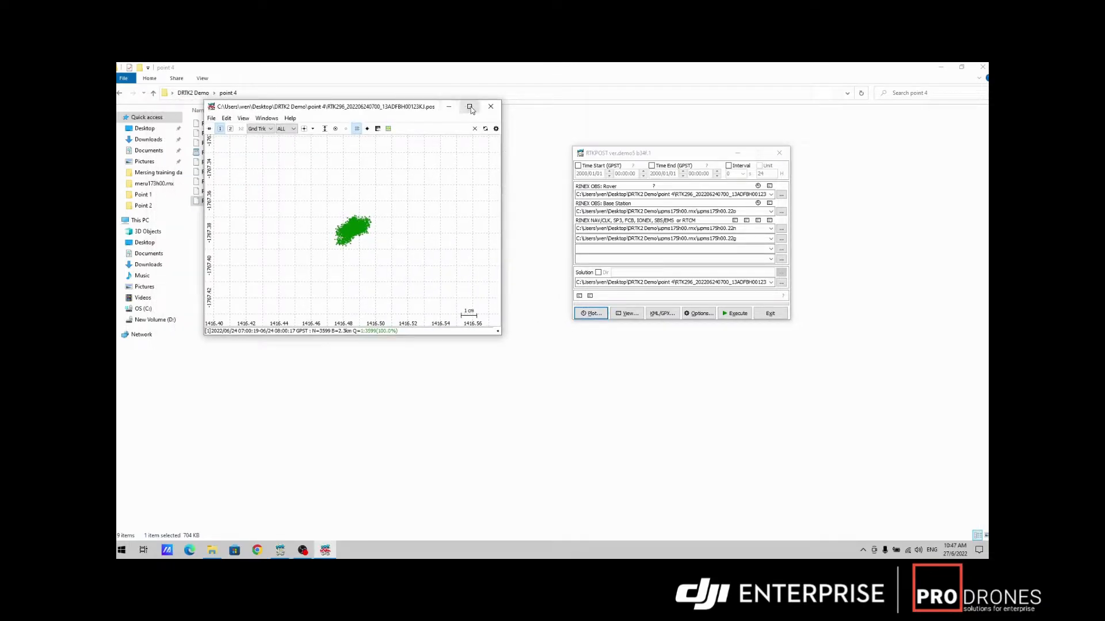
- Maximize RTKPLOT to inspect the tight green cluster of point 4 fixes
left_click(470, 106)
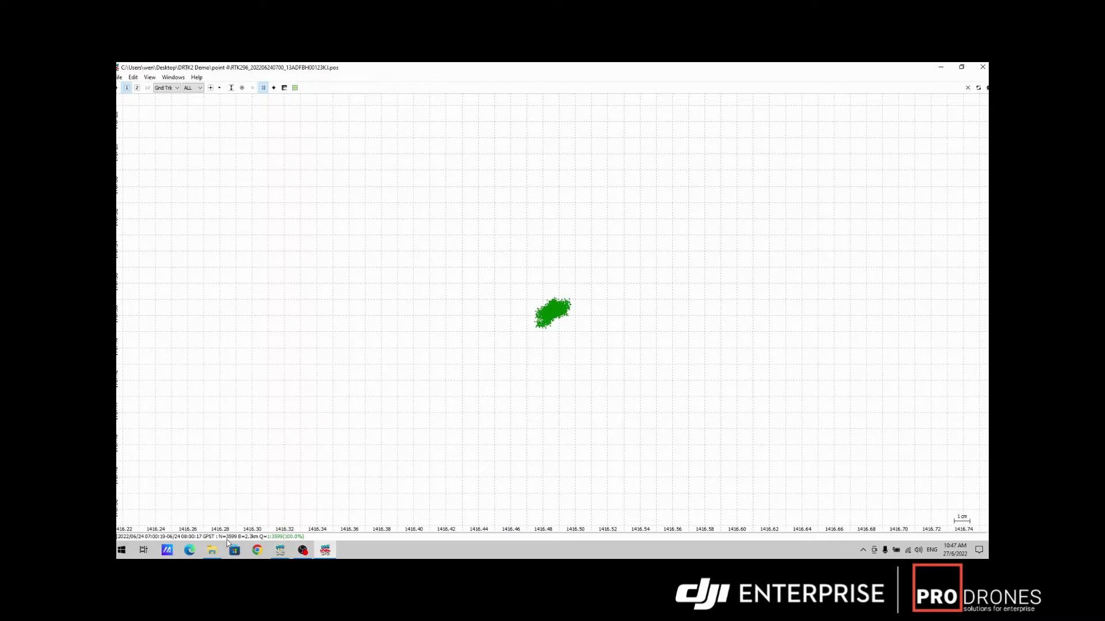
mouse_move(240, 542)
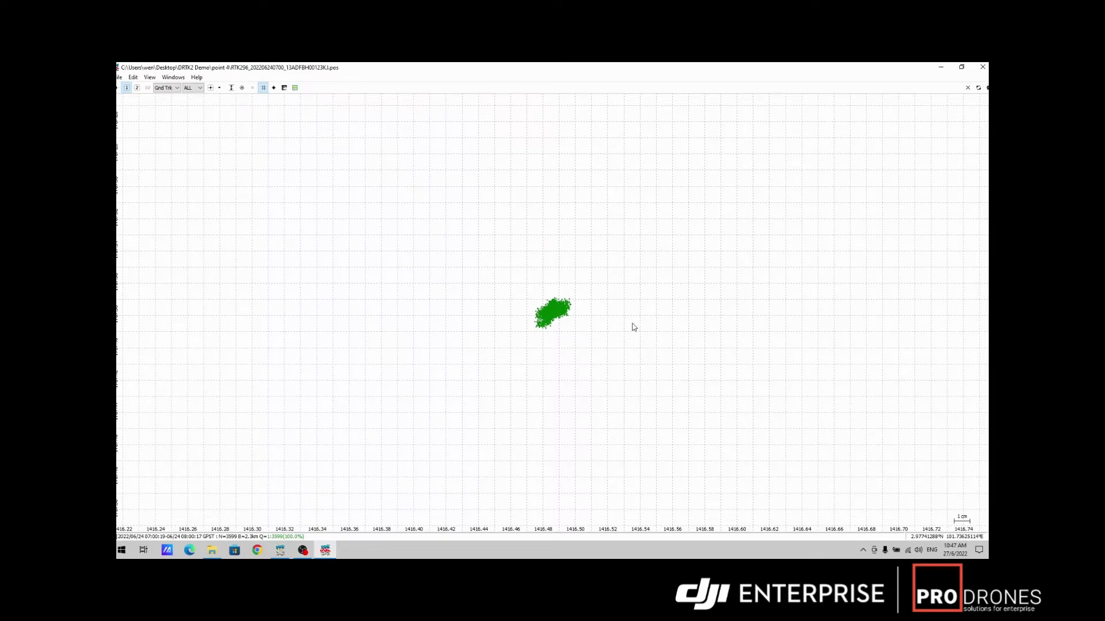
mouse_move(598, 323)
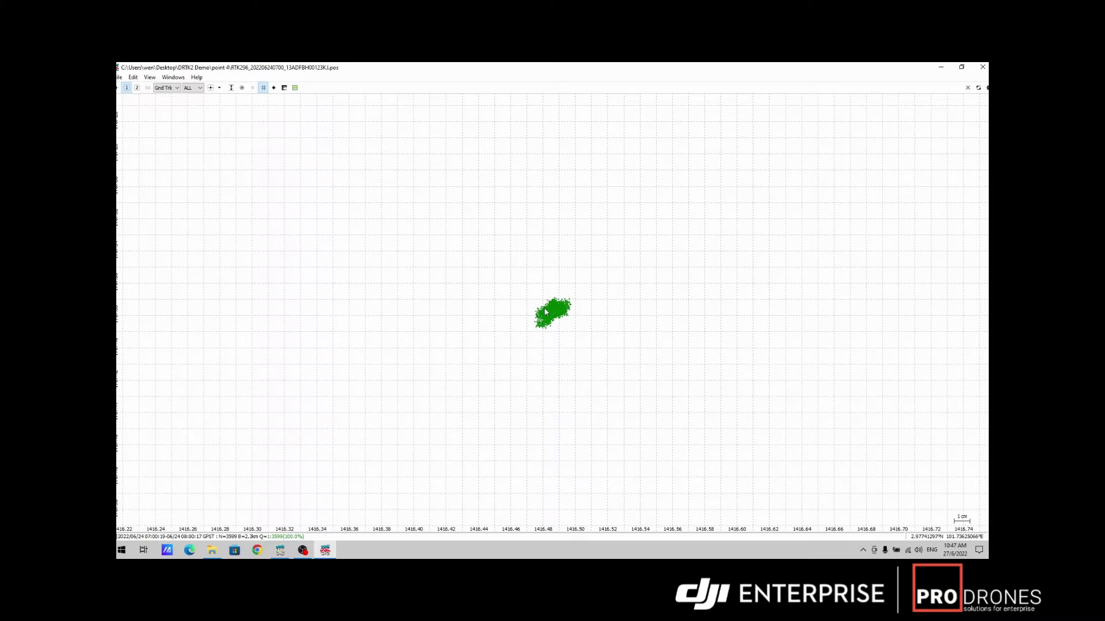
mouse_move(569, 308)
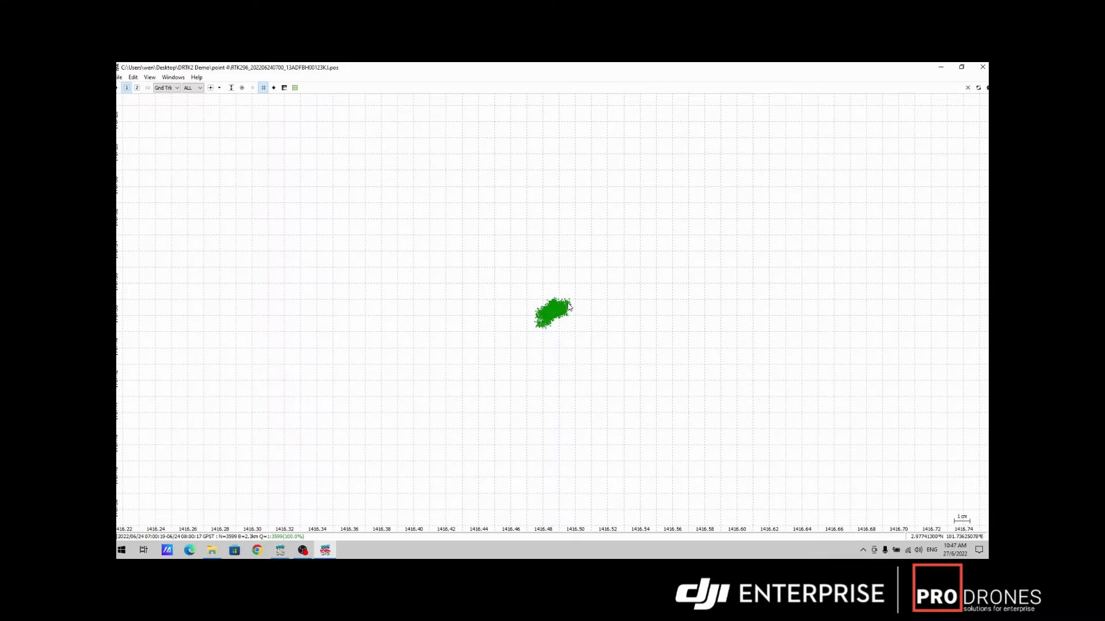
mouse_move(569, 334)
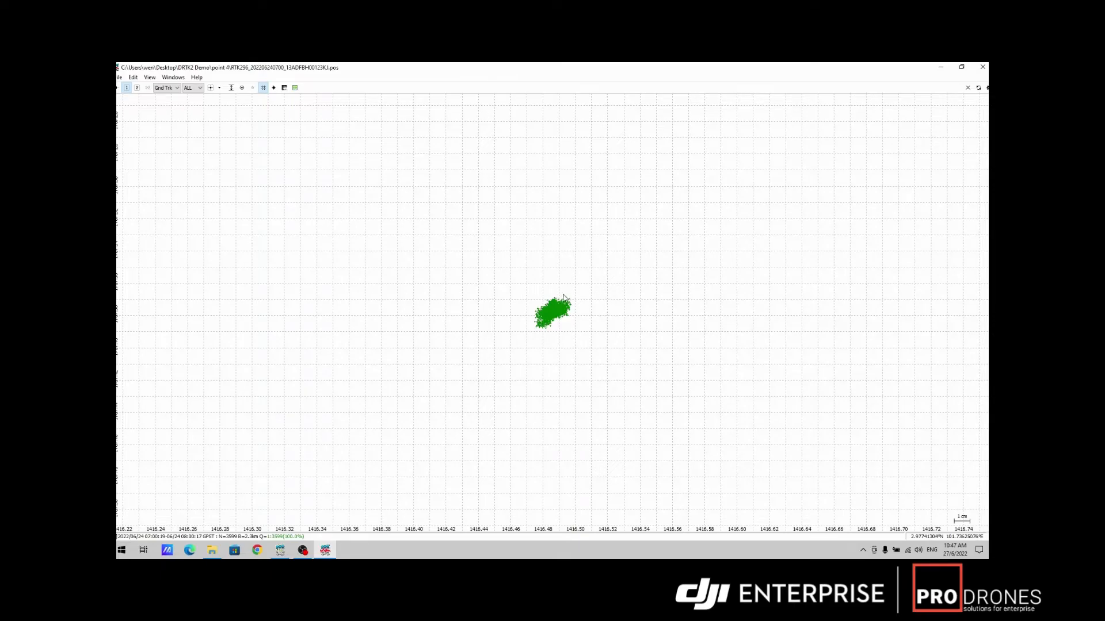
mouse_move(607, 317)
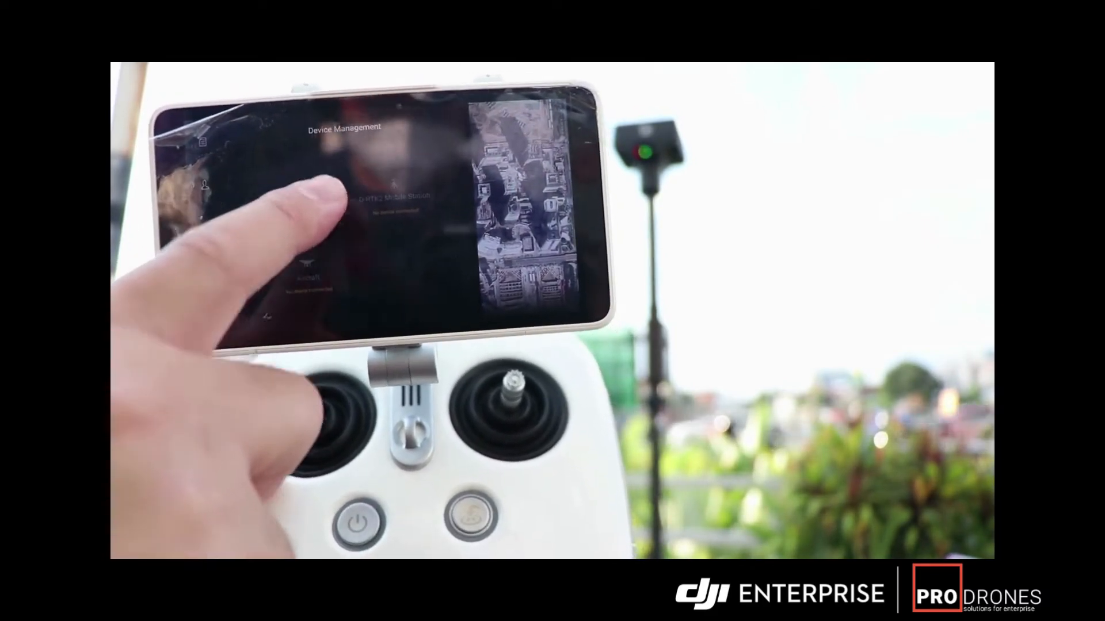
- Select the D-RTK 2 Mobile Station and confirm the handheld stick is powered on
left_click(373, 205)
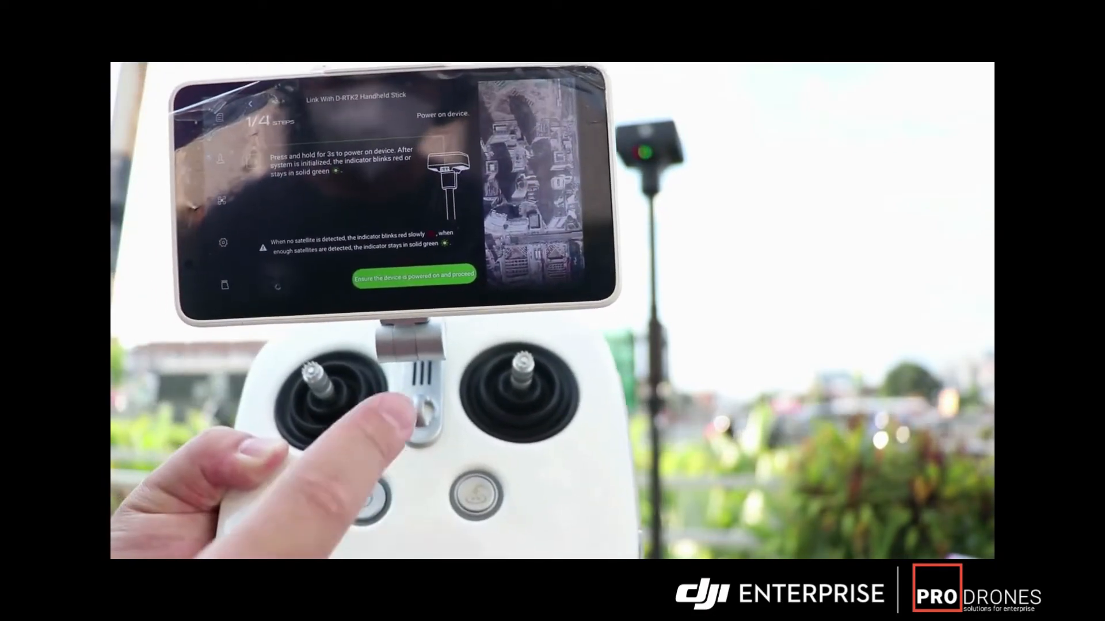
left_click(412, 278)
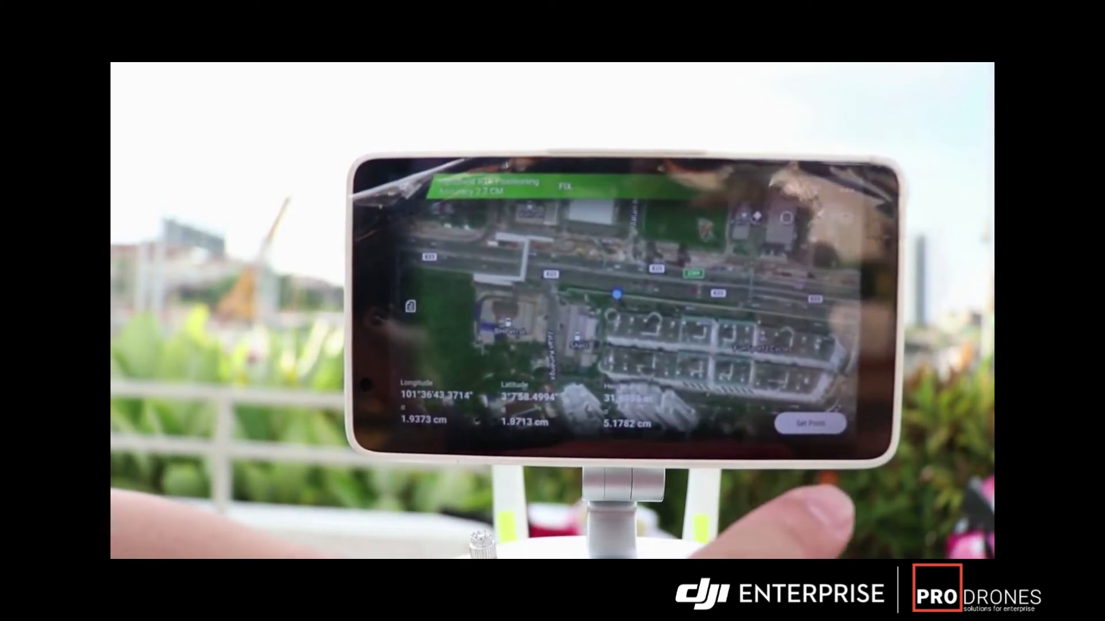
- Set a survey point at the current position and show Point Info for point 1, prefix PT
left_click(812, 423)
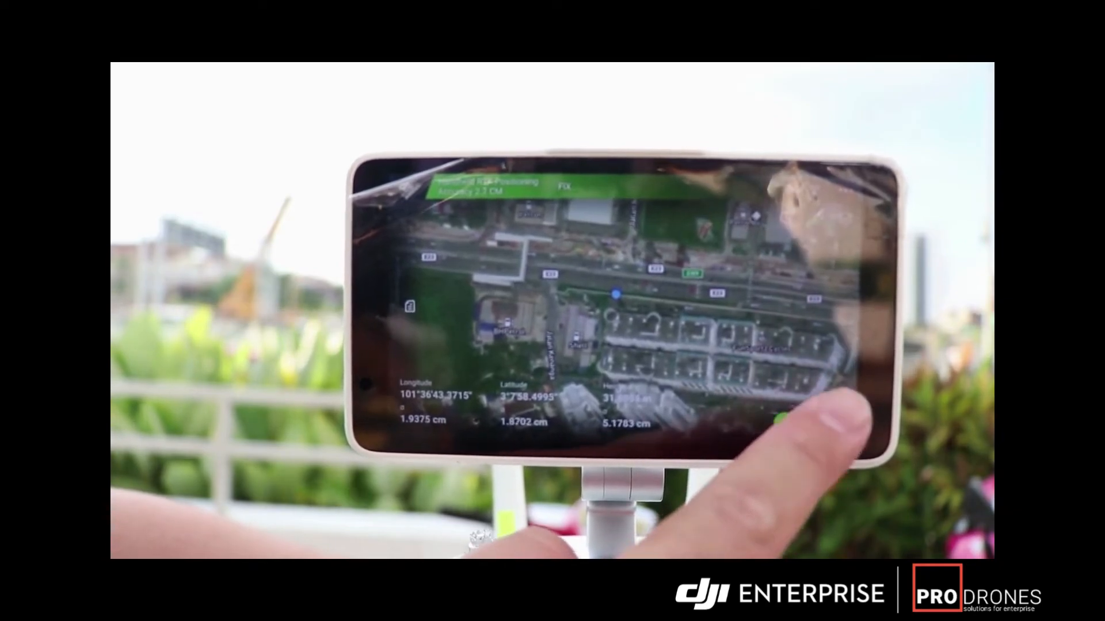
left_click(796, 419)
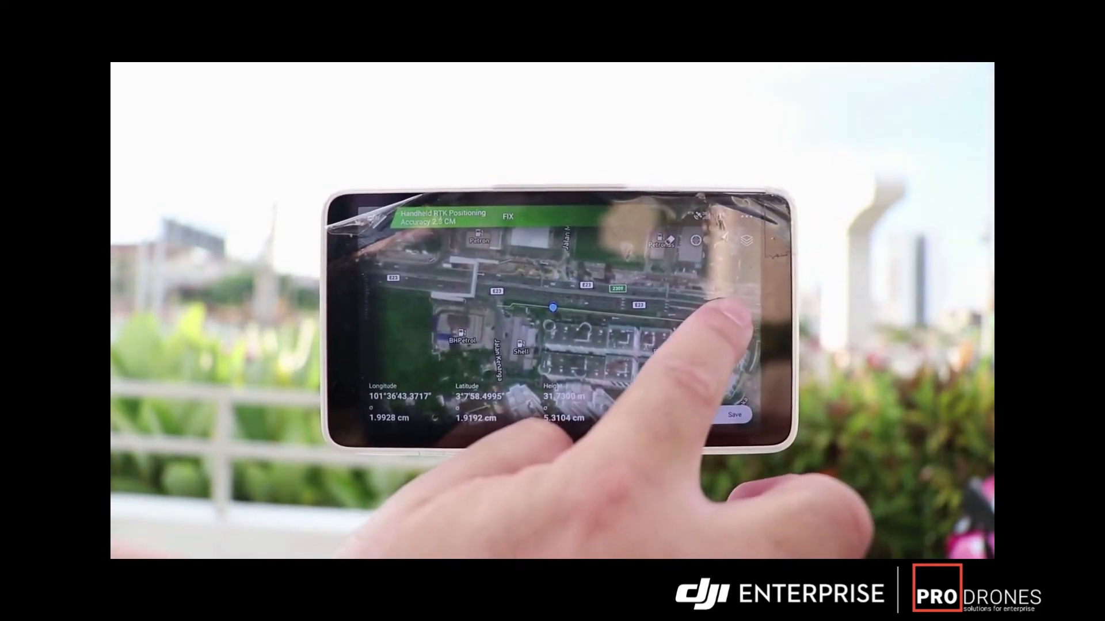
left_click(735, 415)
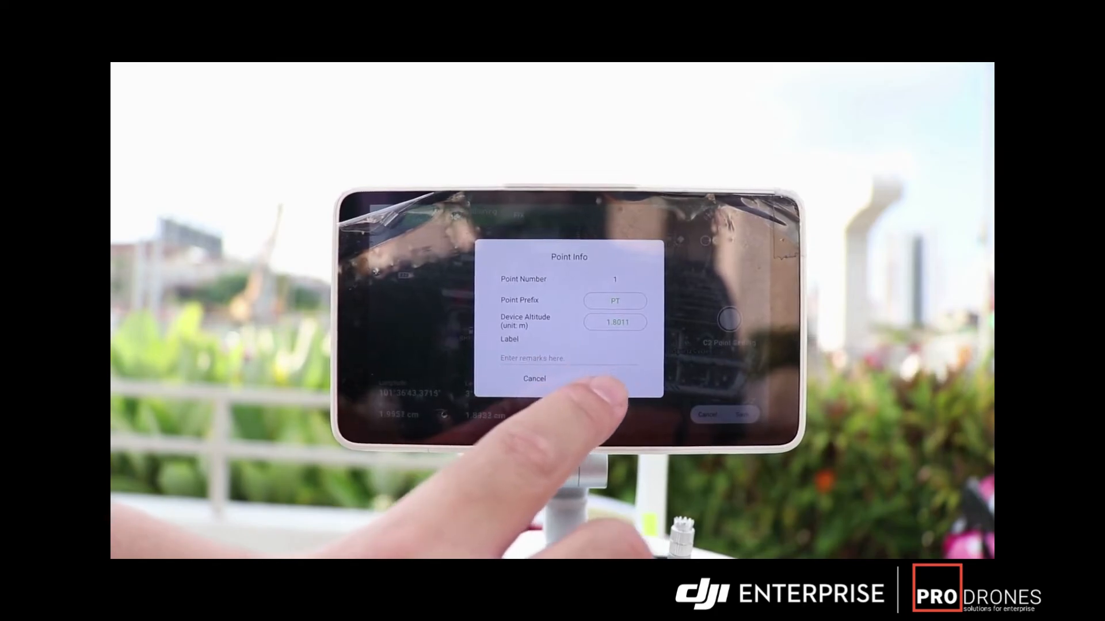
- Save the collected points as a task named demo
left_click(534, 378)
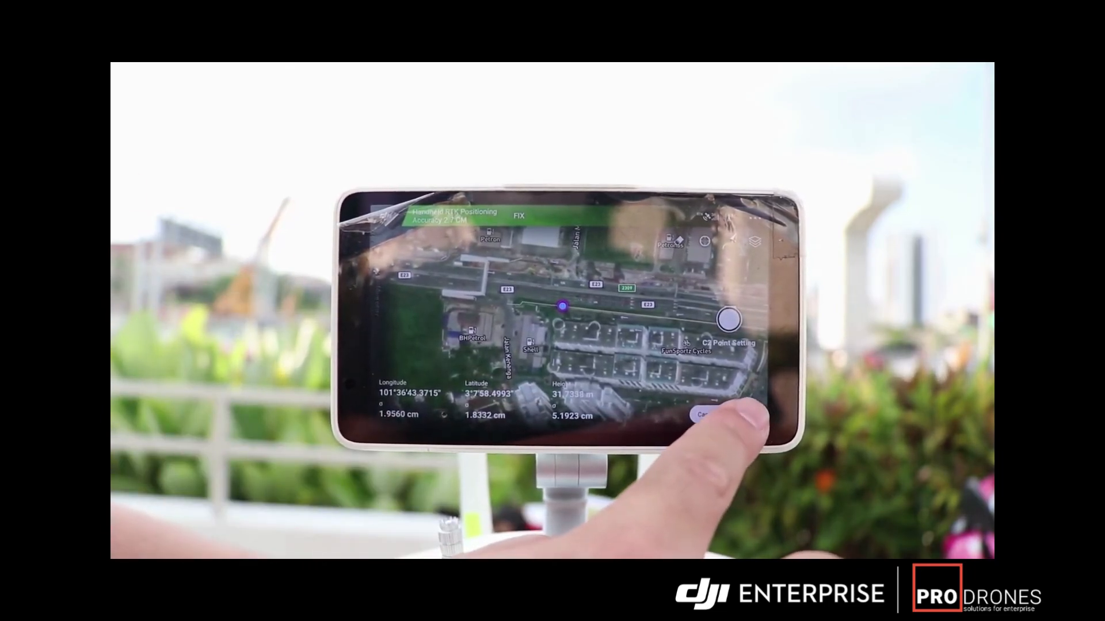
left_click(730, 416)
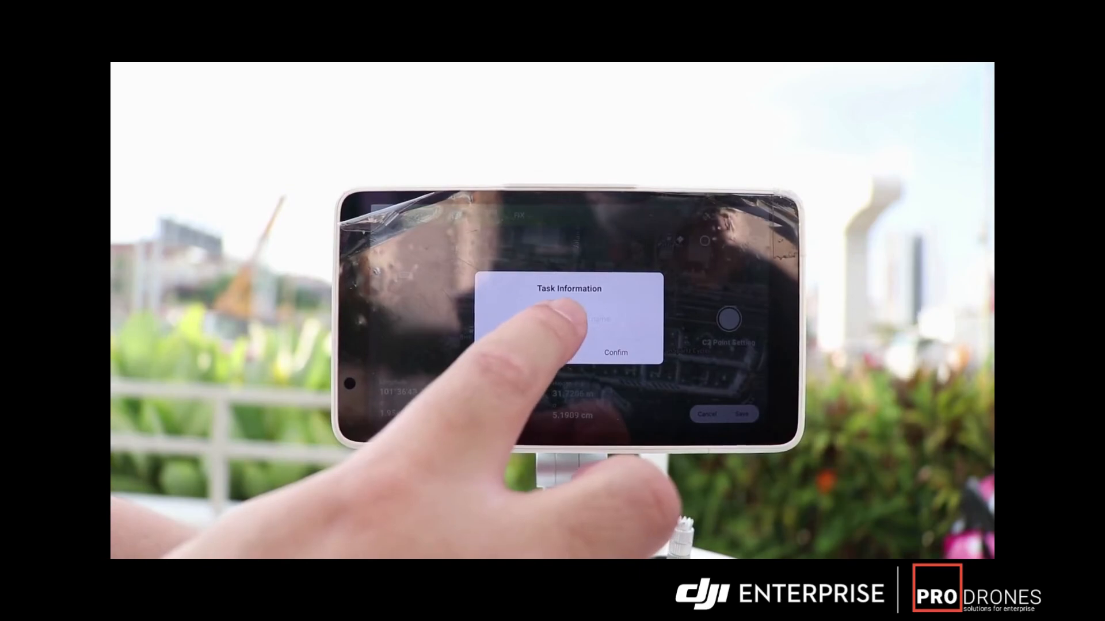
left_click(564, 321)
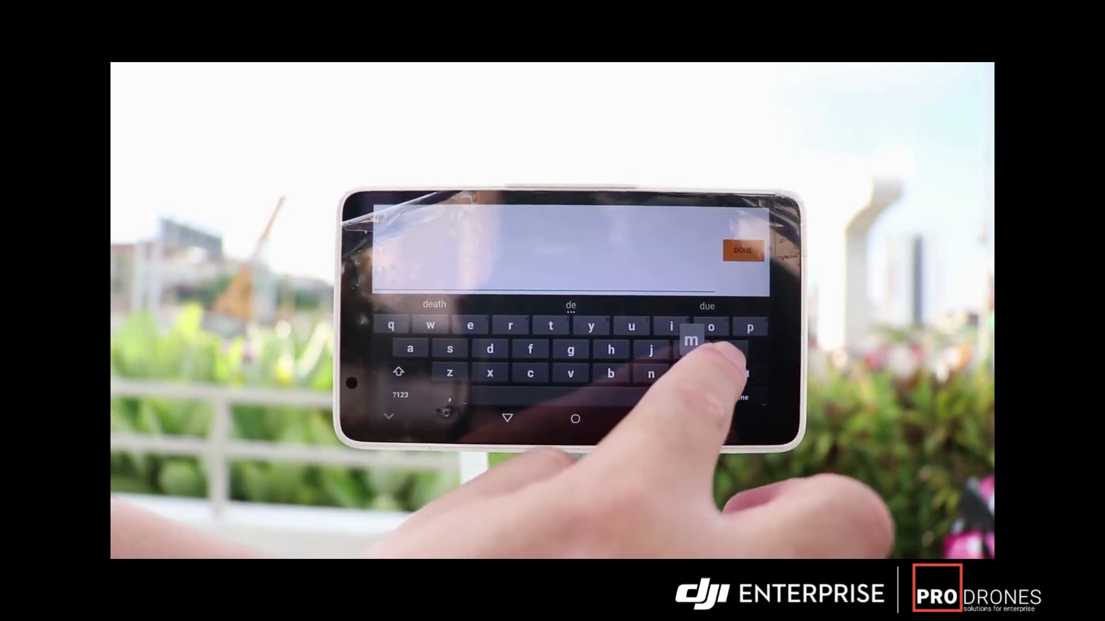
left_click(742, 252)
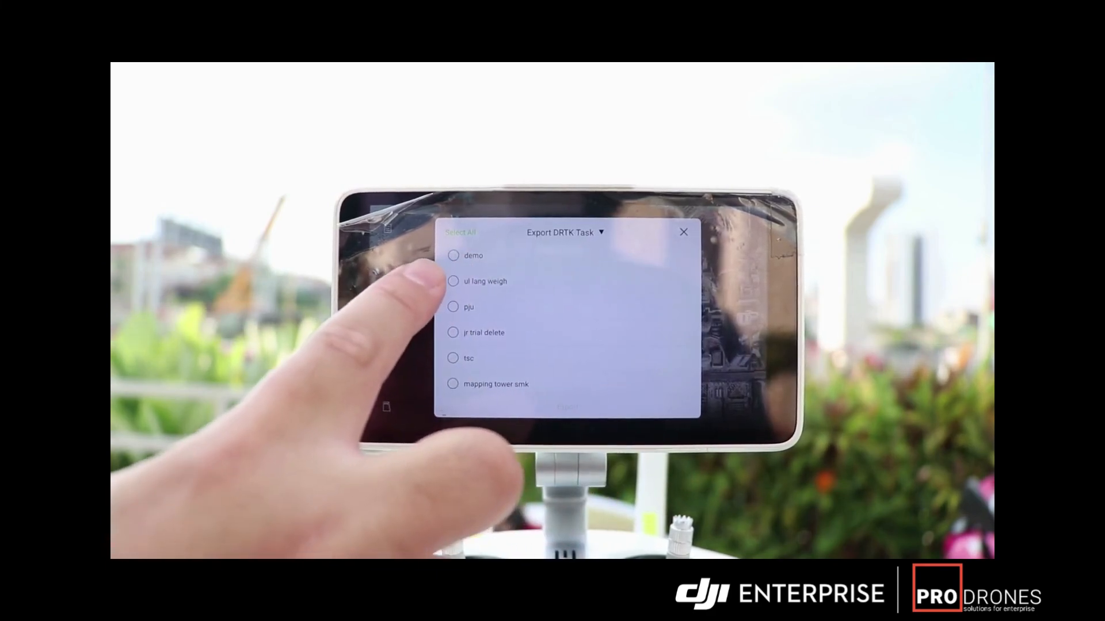
- Tick the demo task and export it to /DJI/EXPORT/RTK_SCOUT/
left_click(453, 256)
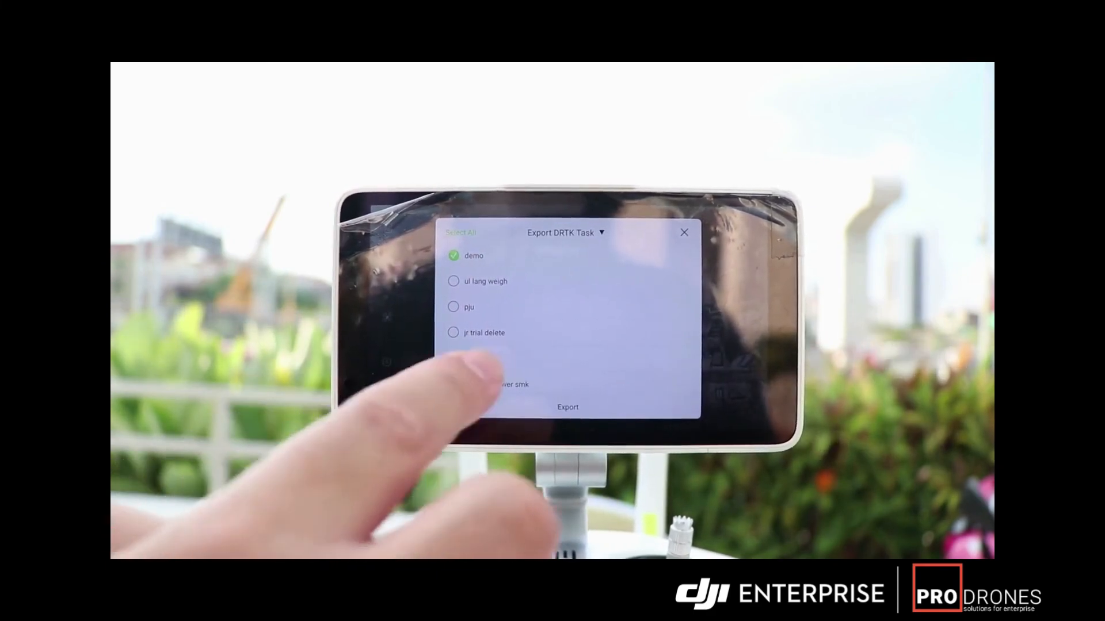
left_click(568, 407)
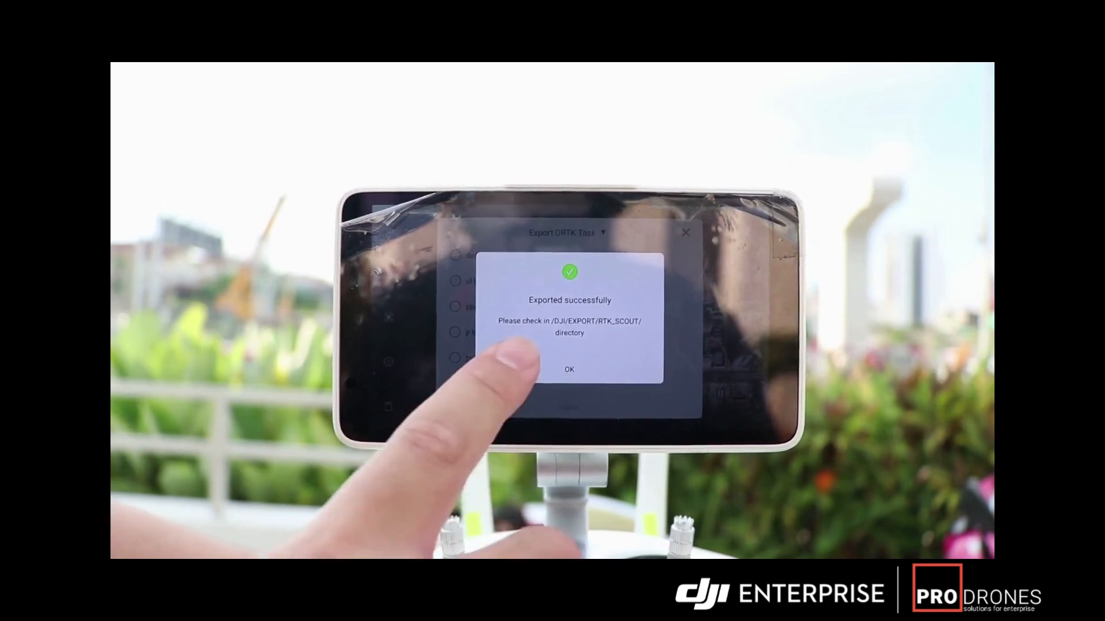